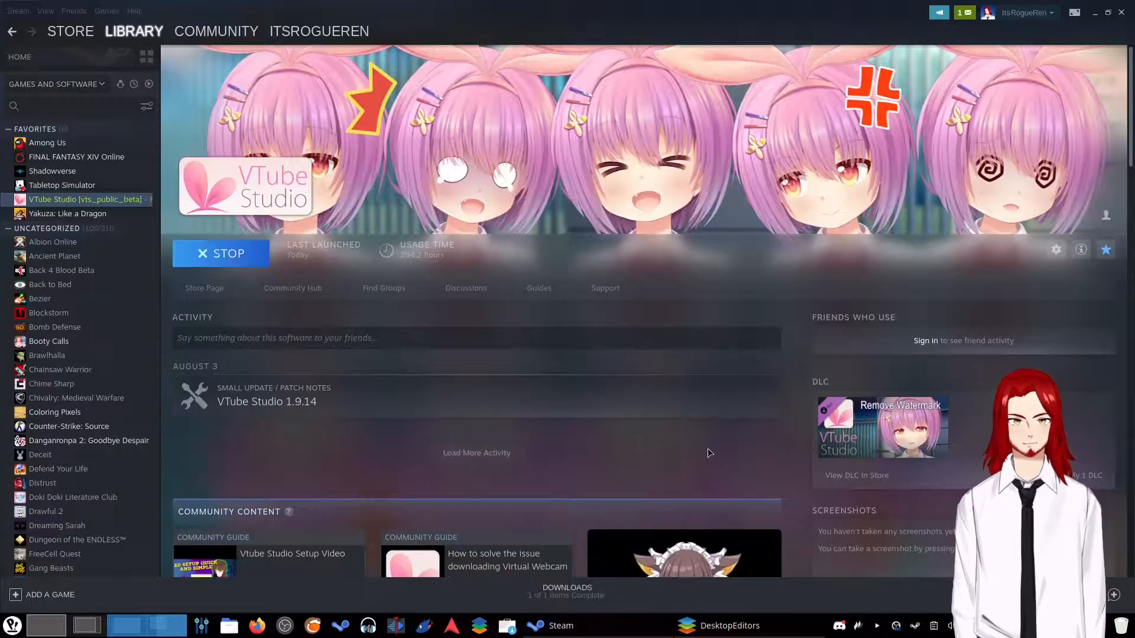
pyautogui.moveTo(1055, 249)
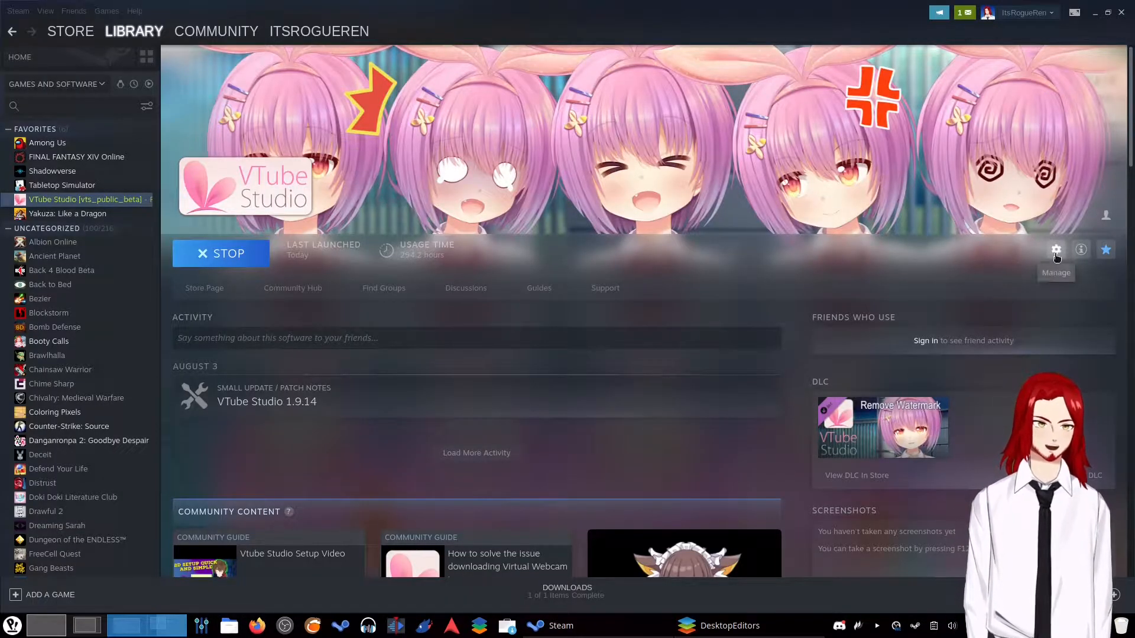
# - Browse VTube Studio's local install files from its Steam library Manage menu
pyautogui.click(1055, 249)
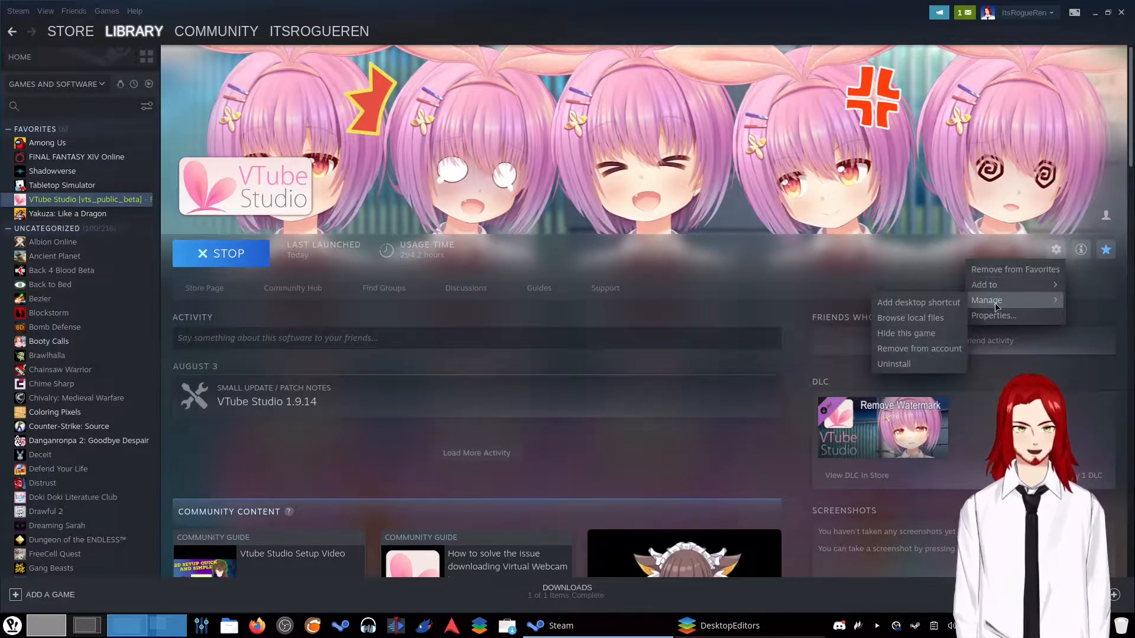
pyautogui.moveTo(910, 318)
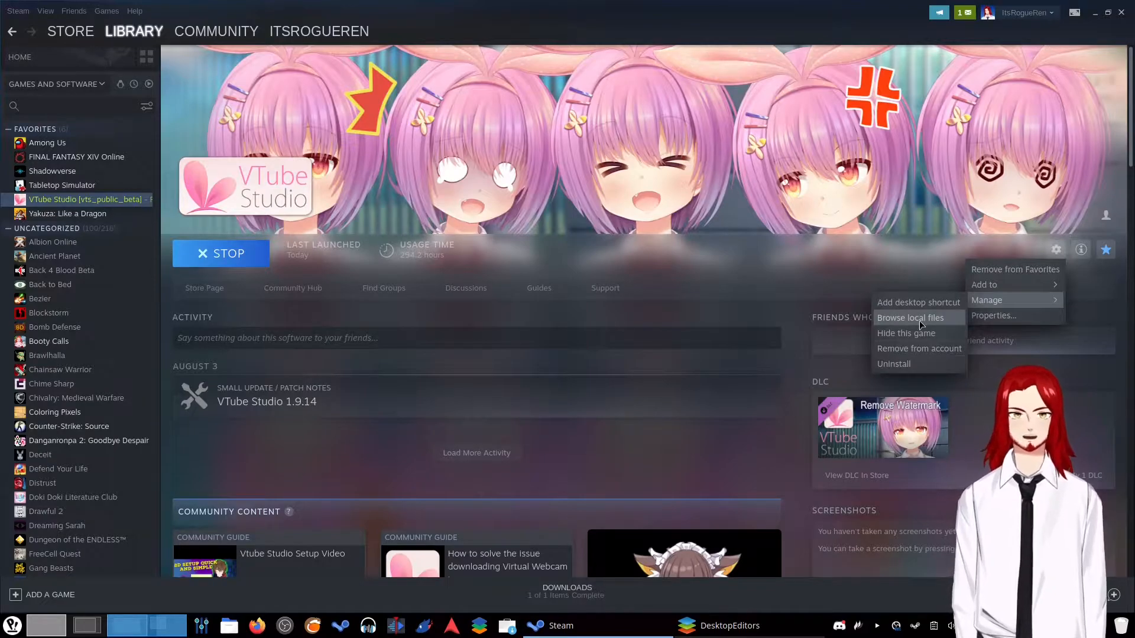
pyautogui.click(910, 317)
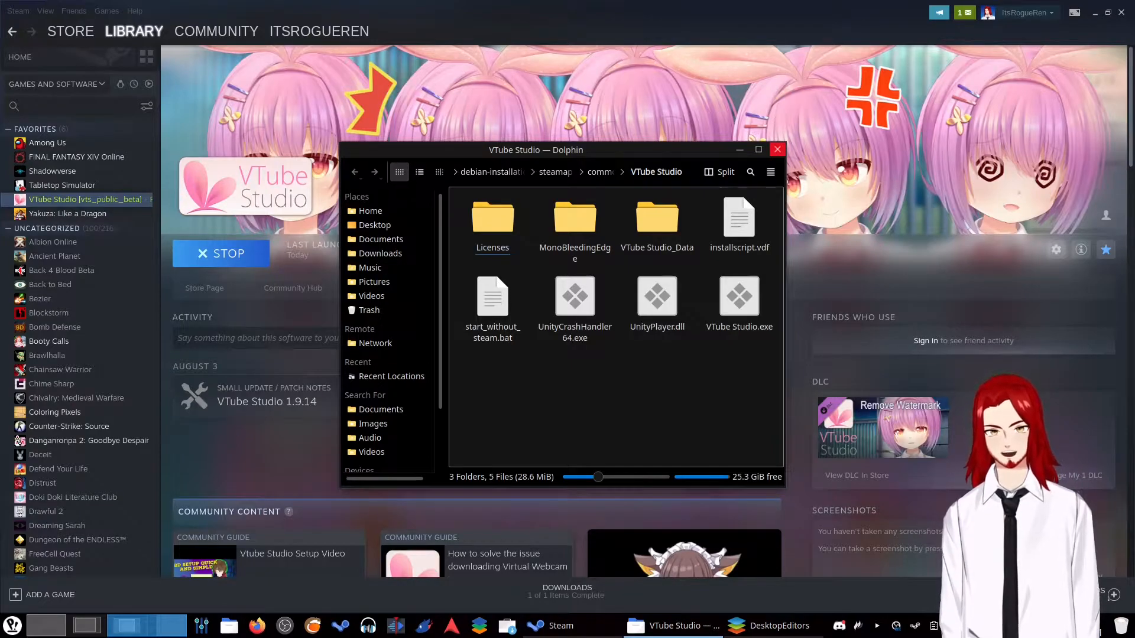
pyautogui.moveTo(256, 626)
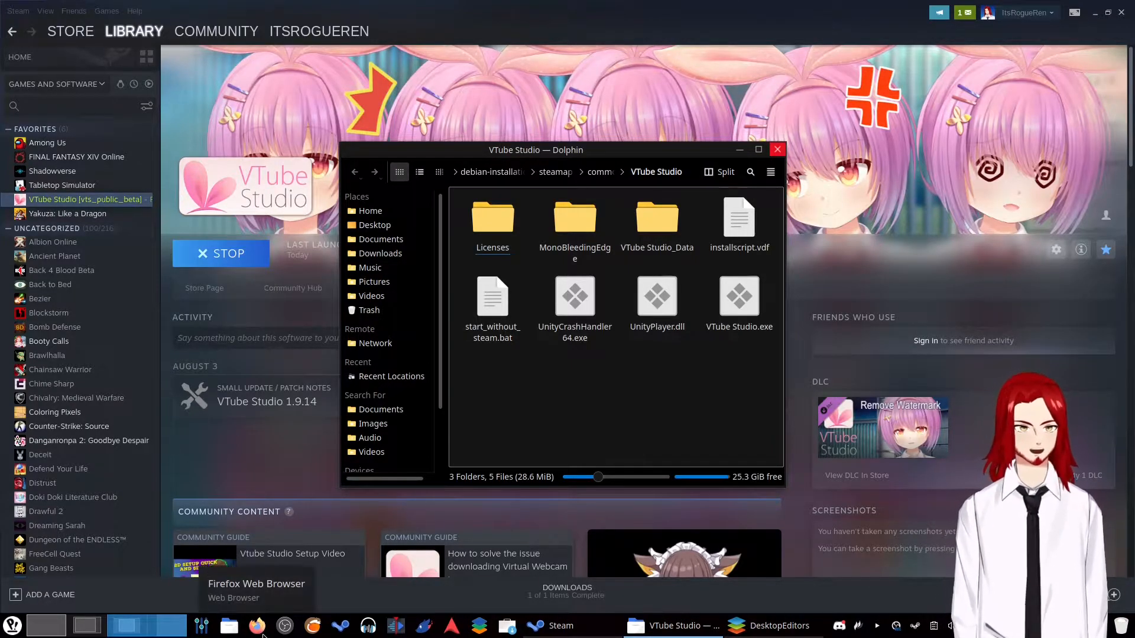
# - Switch to Firefox and select lines of the ip.txt gist (ip=0.0.0.0, port=11573)
pyautogui.click(257, 627)
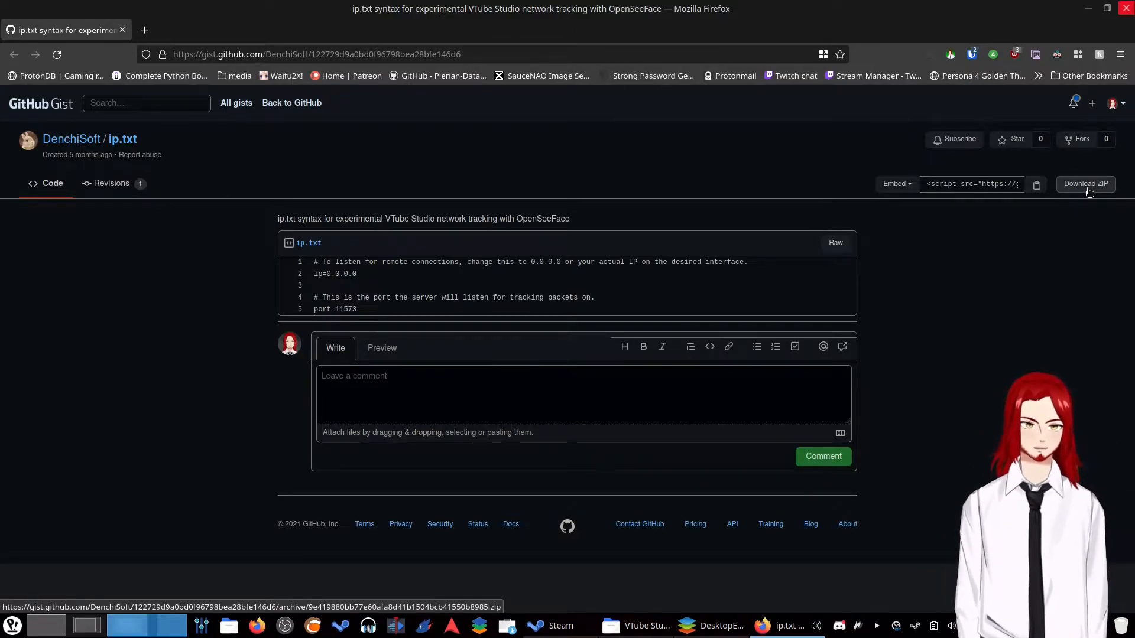
pyautogui.moveTo(1054, 347)
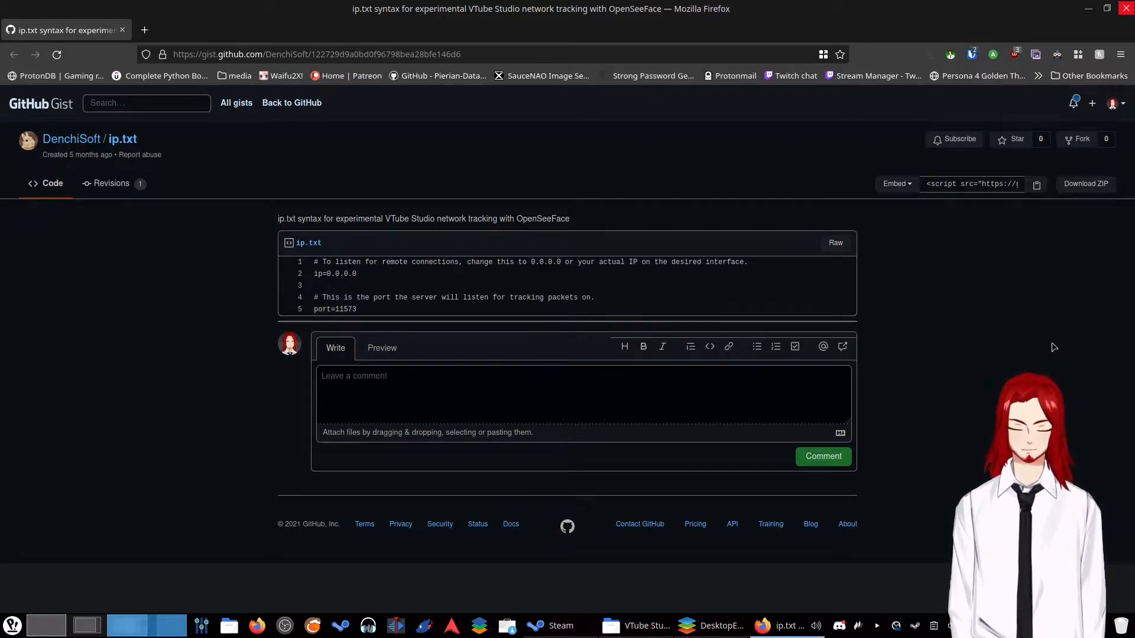
pyautogui.moveTo(309, 242)
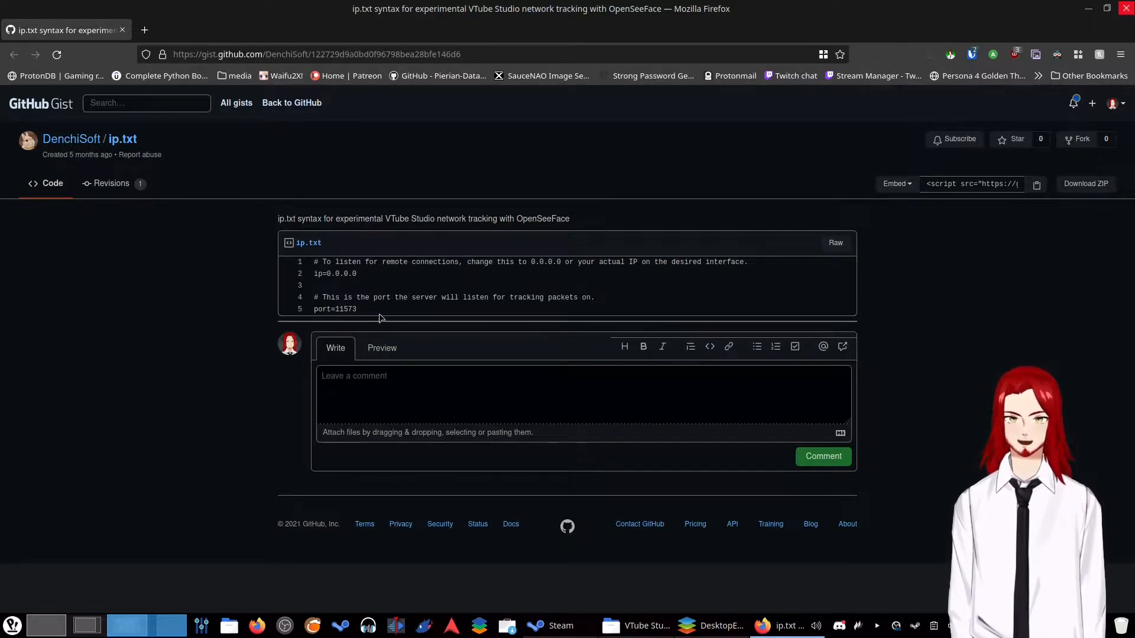
pyautogui.moveTo(313, 262); pyautogui.dragTo(356, 308)
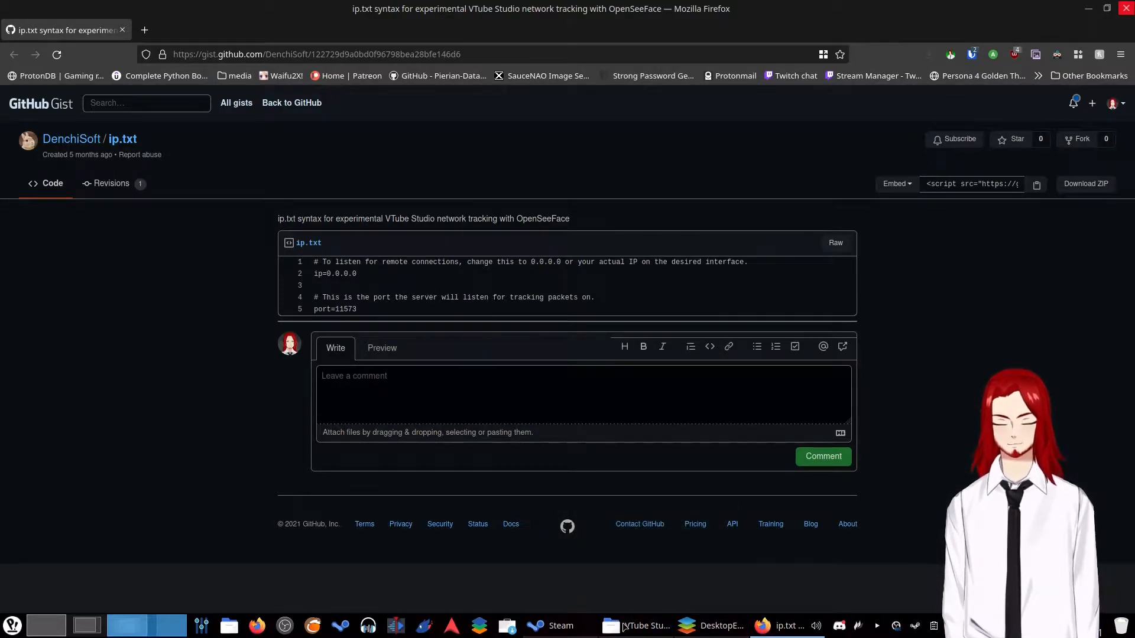
# - Navigate Dolphin into VTube Studio_Data > StreamingAssets
pyautogui.click(643, 626)
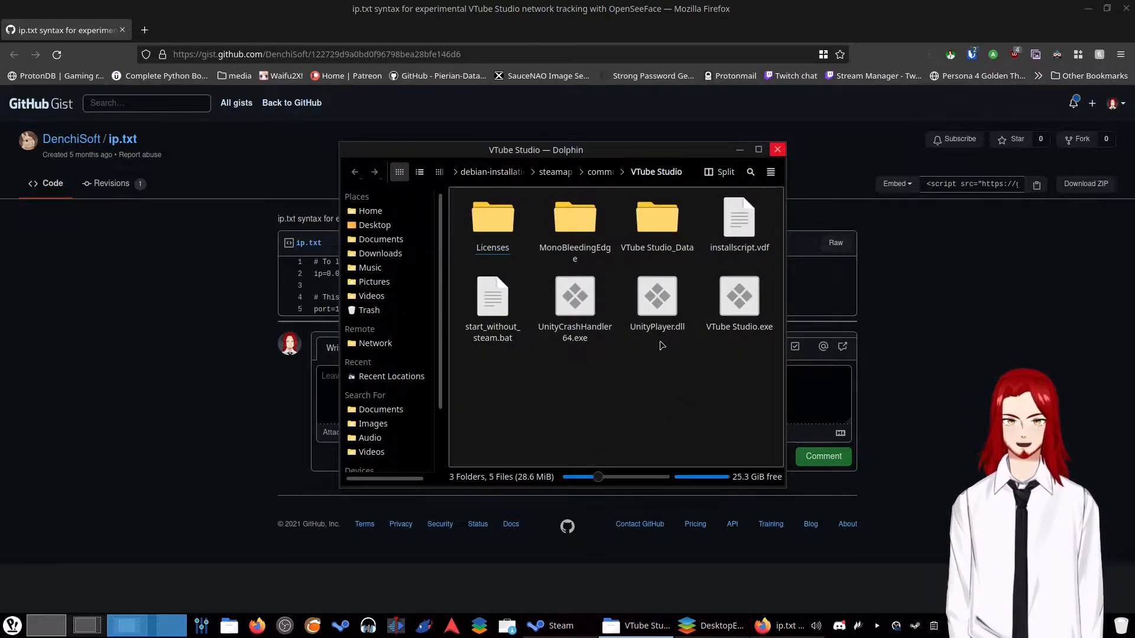
pyautogui.click(656, 297)
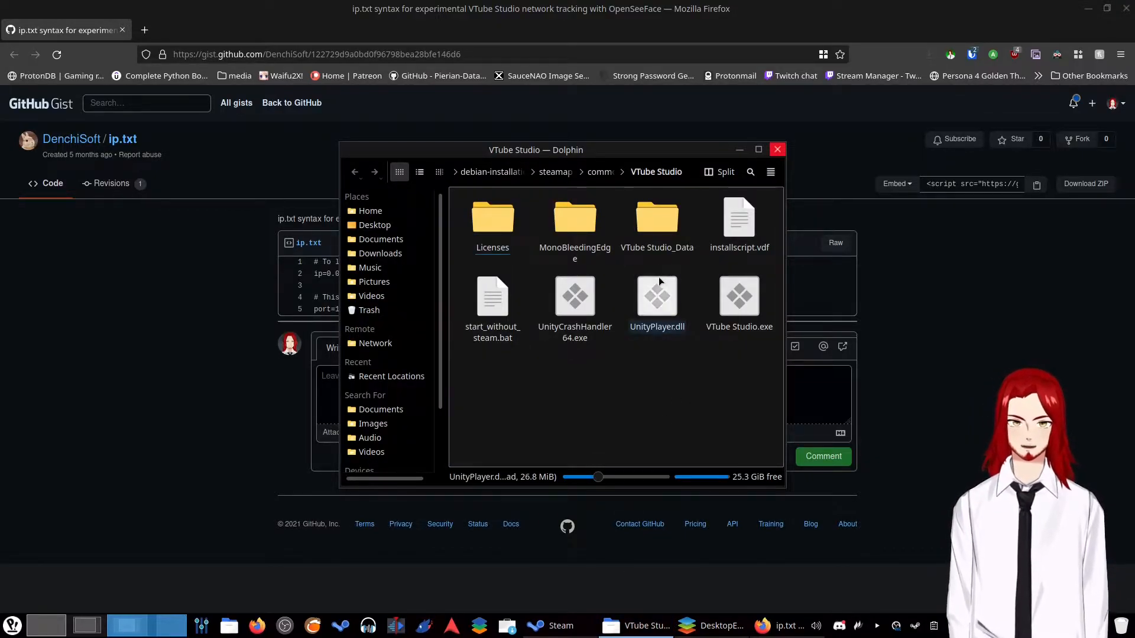
pyautogui.click(656, 218)
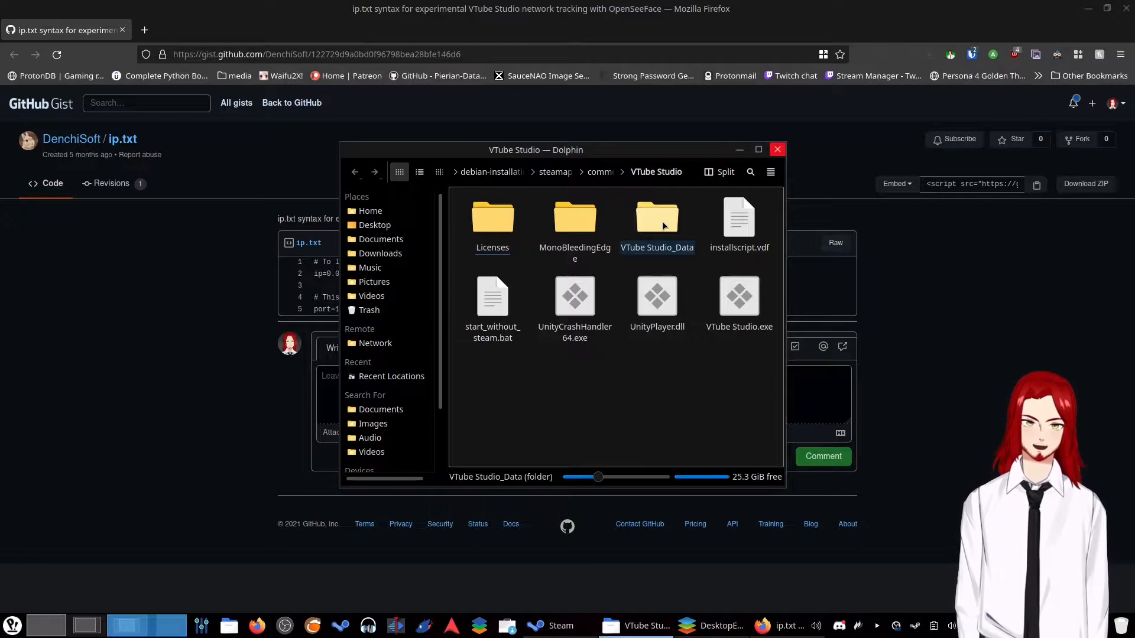
pyautogui.doubleClick(656, 218)
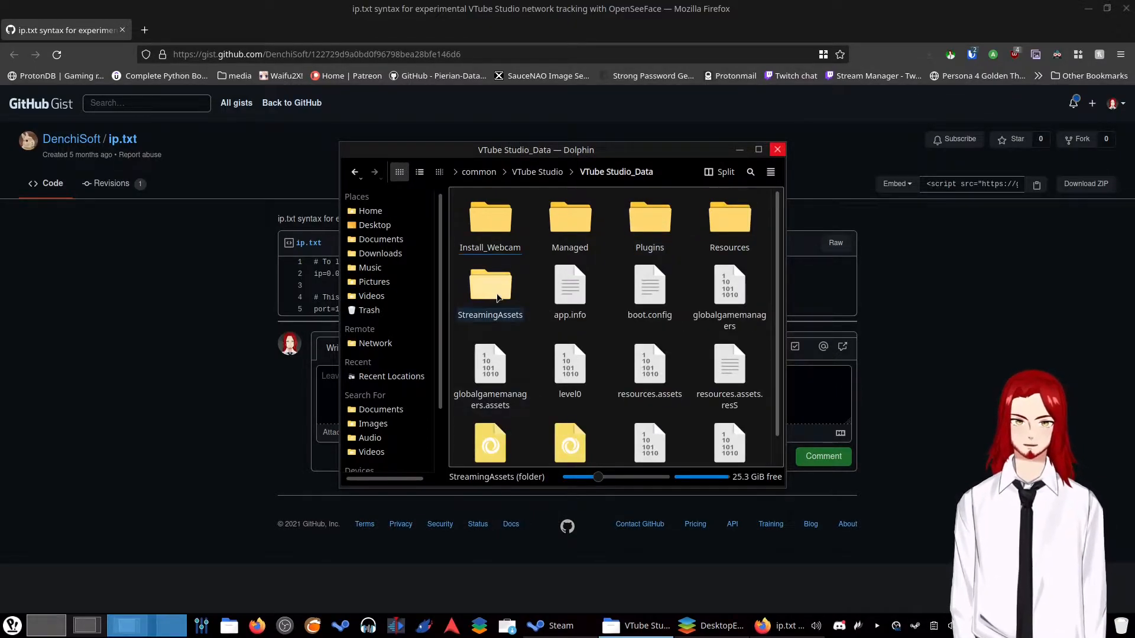
pyautogui.doubleClick(490, 290)
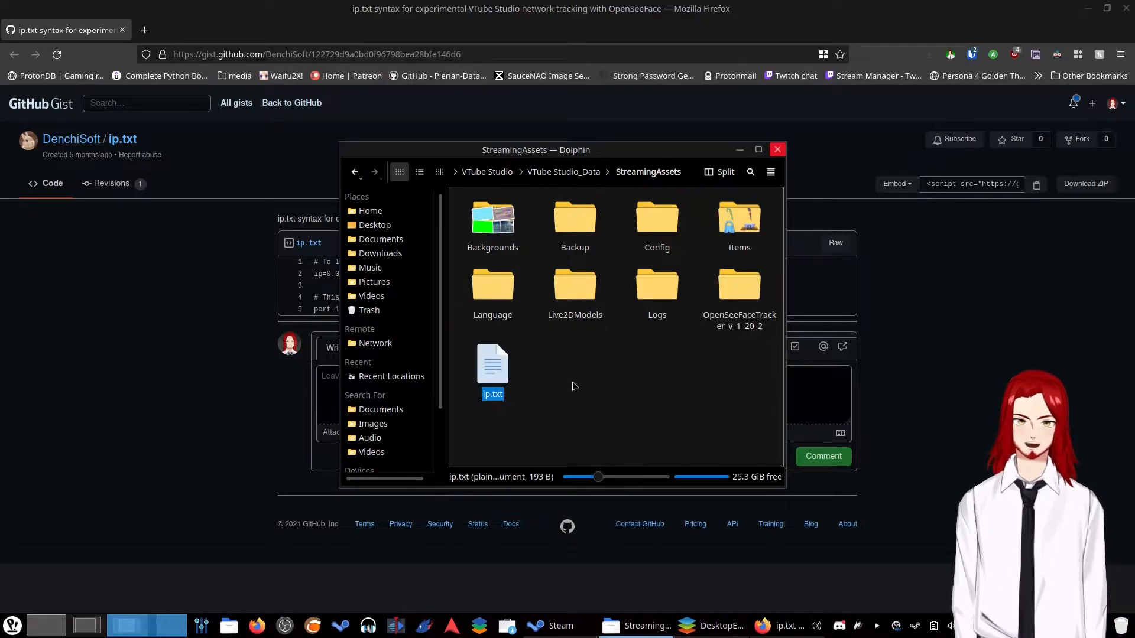
# - Open the ip.txt file found in StreamingAssets
pyautogui.rightClick(492, 369)
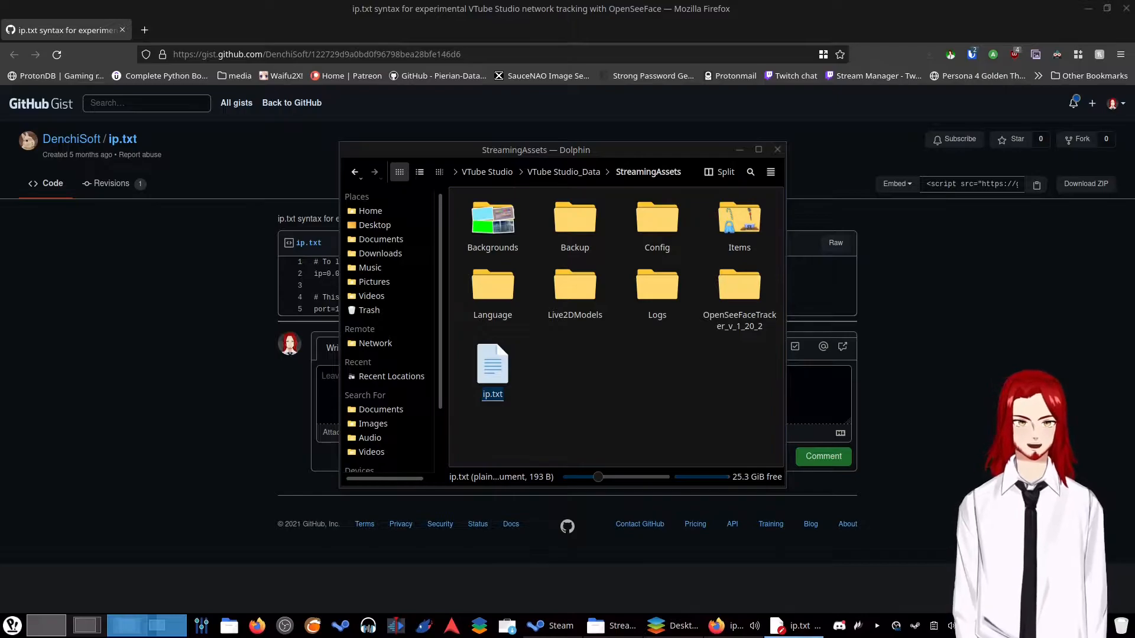
pyautogui.doubleClick(491, 363)
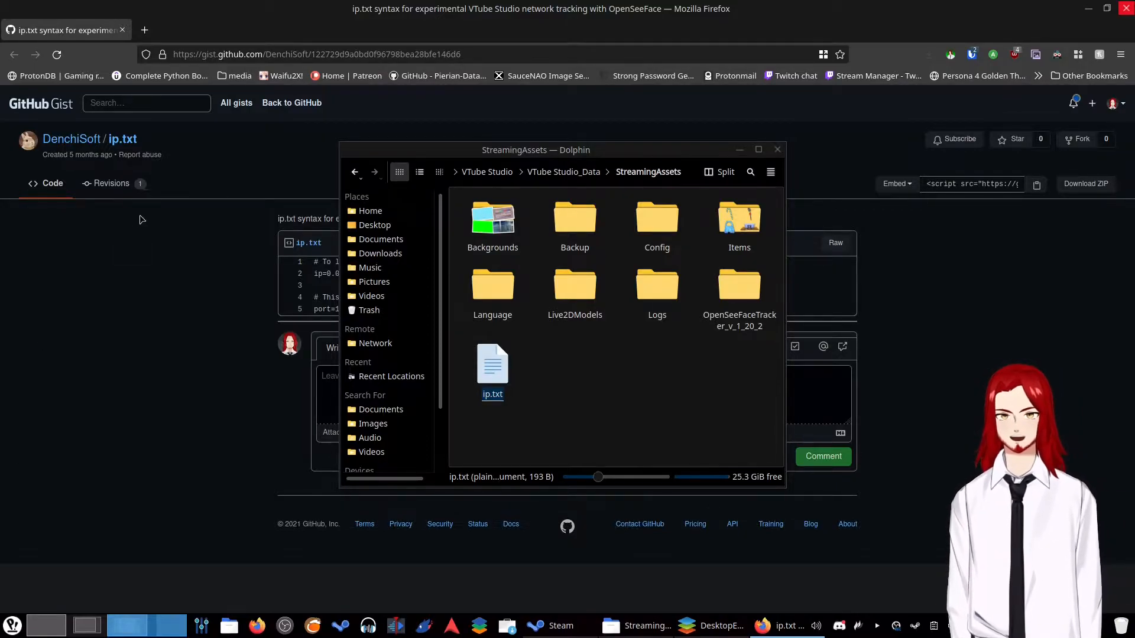
# - Go to vseeface.icu in Firefox and jump to the Running on Linux section
pyautogui.click(777, 150)
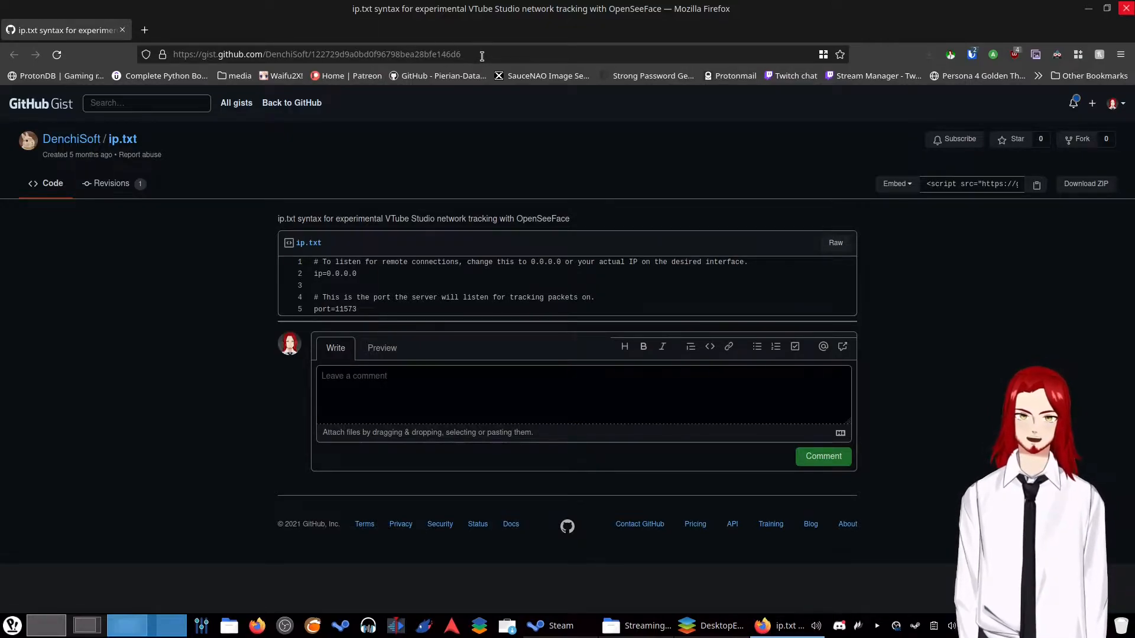
pyautogui.click(315, 53)
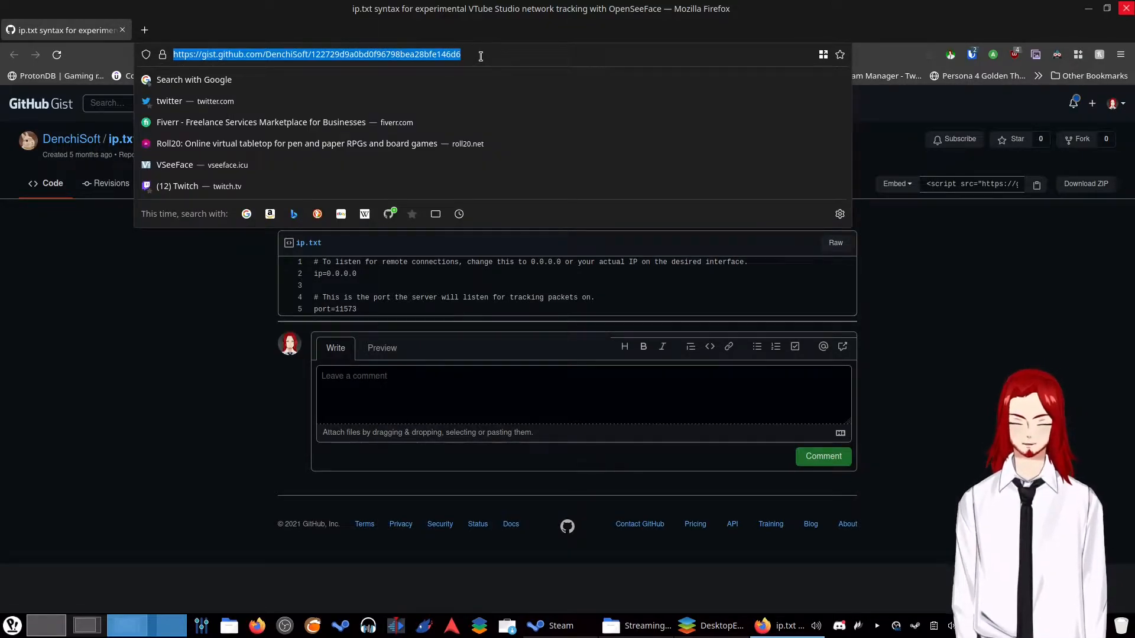
pyautogui.write('vss')
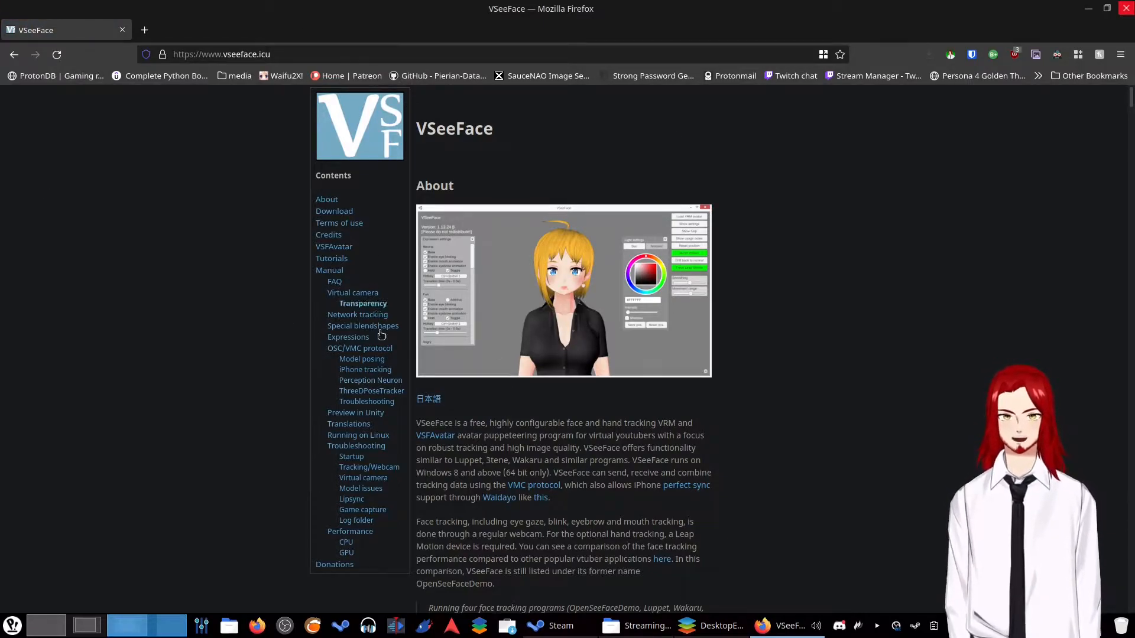
pyautogui.moveTo(368, 467)
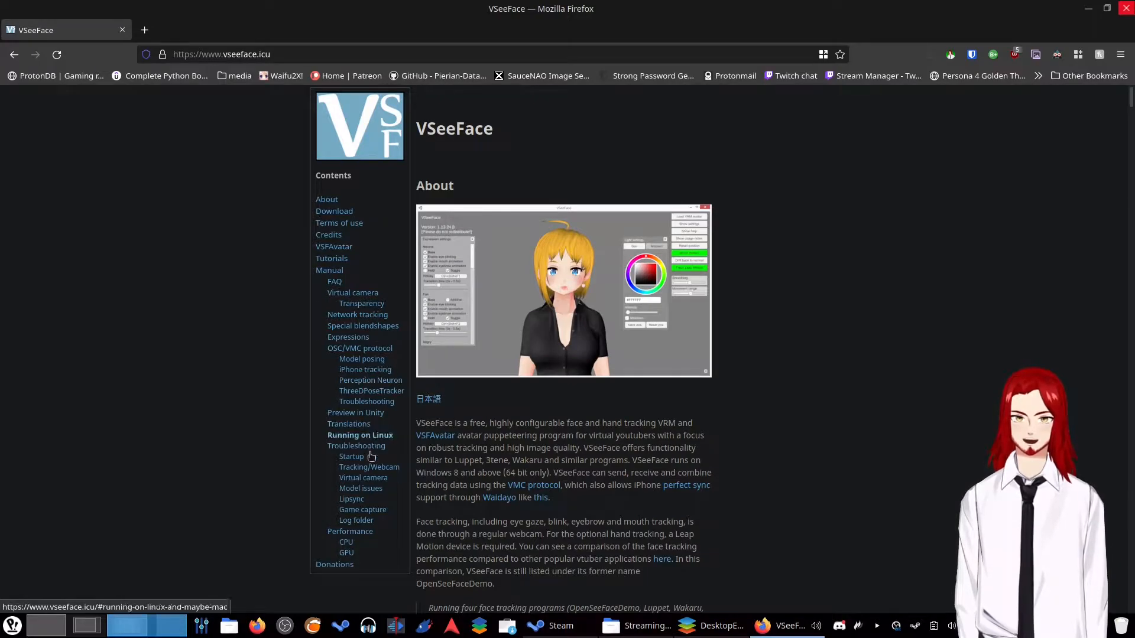
pyautogui.moveTo(368, 441)
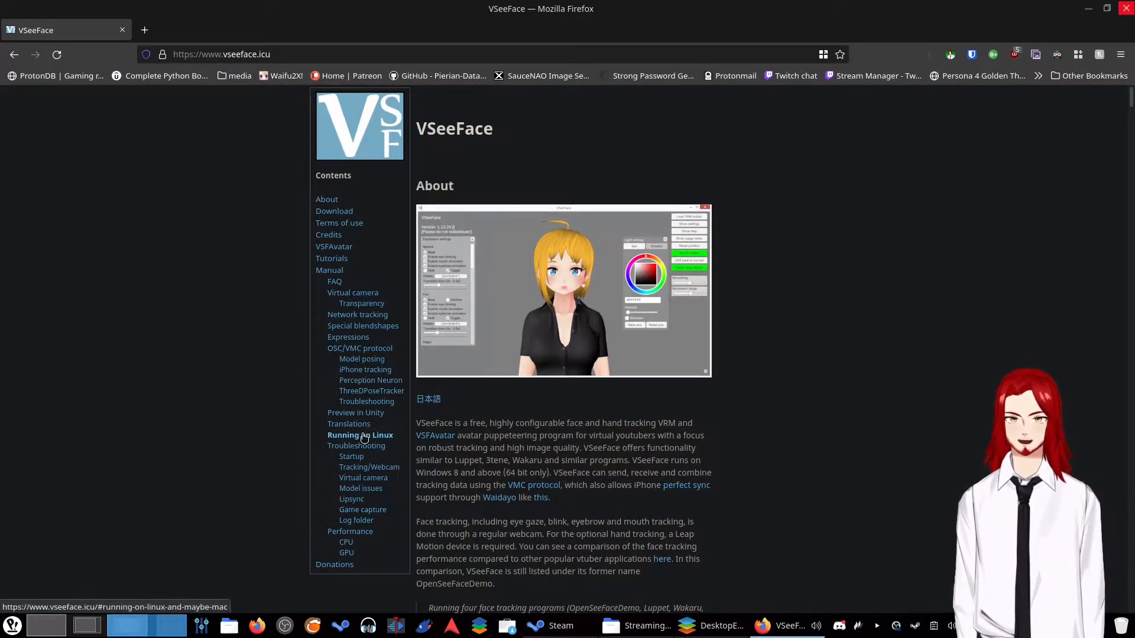
pyautogui.click(359, 435)
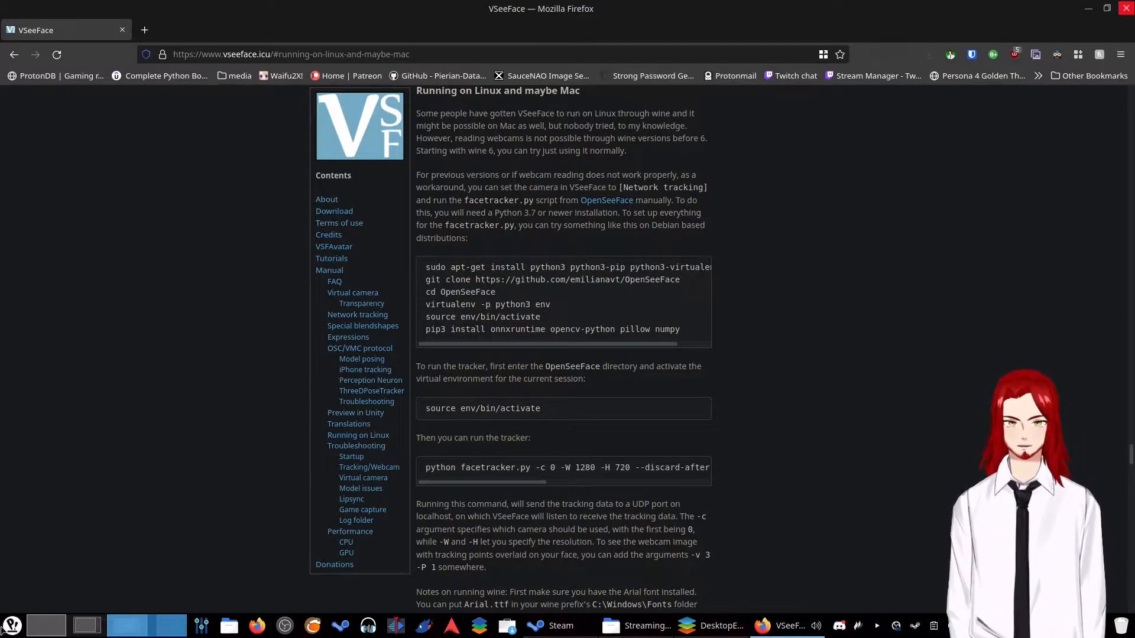
# - Launch Konsole by searching 'terminal' in the KDE application launcher
pyautogui.click(11, 626)
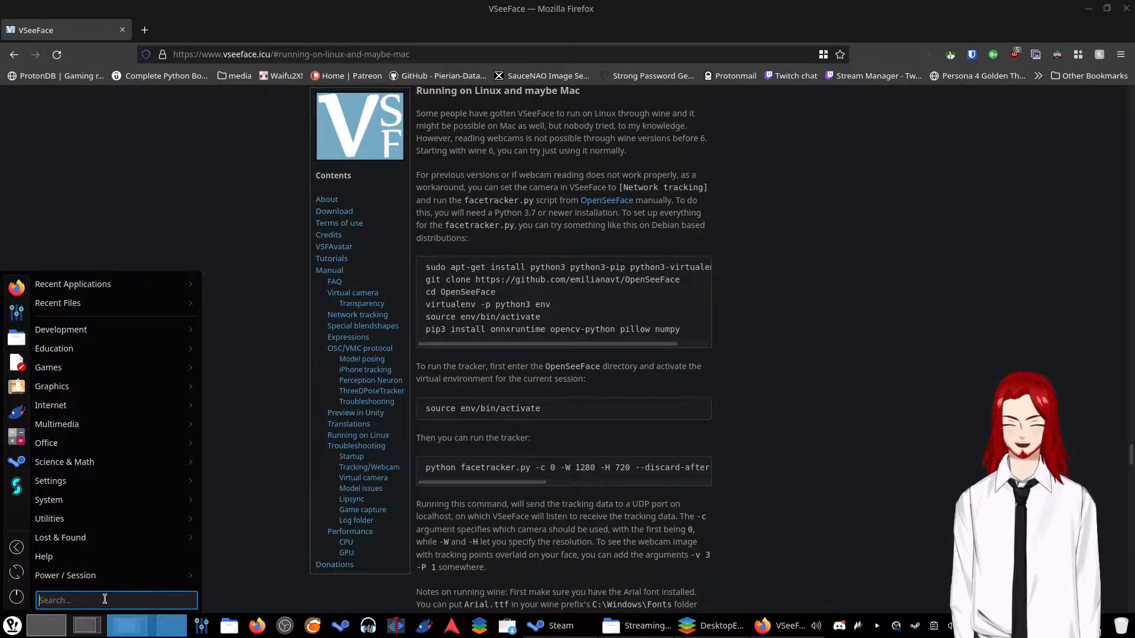
pyautogui.write('terminal')
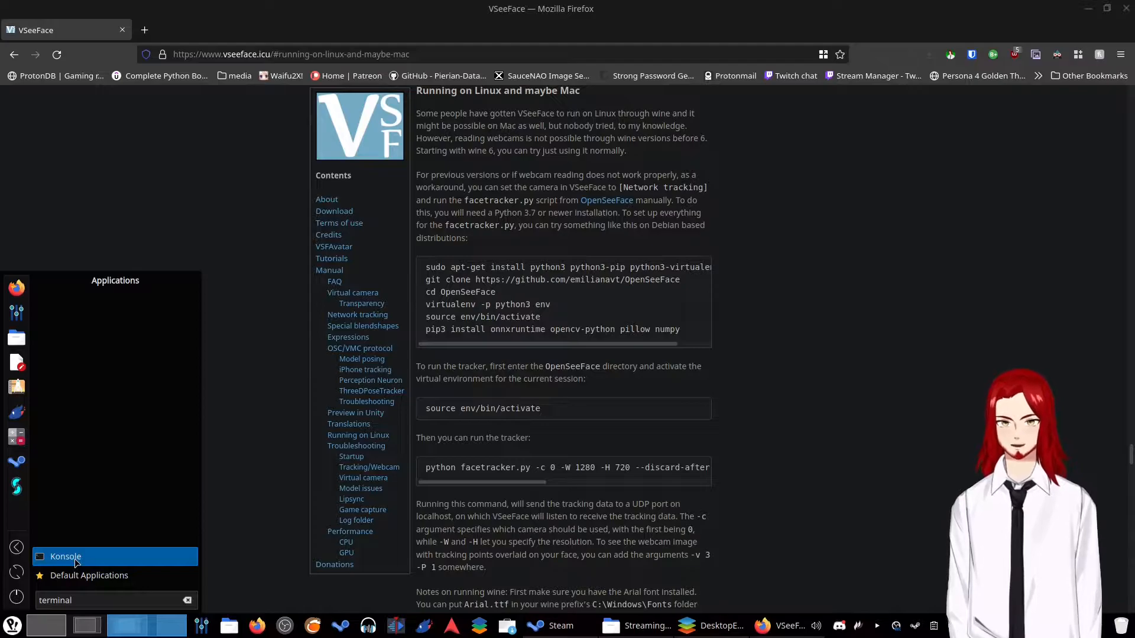
pyautogui.click(65, 557)
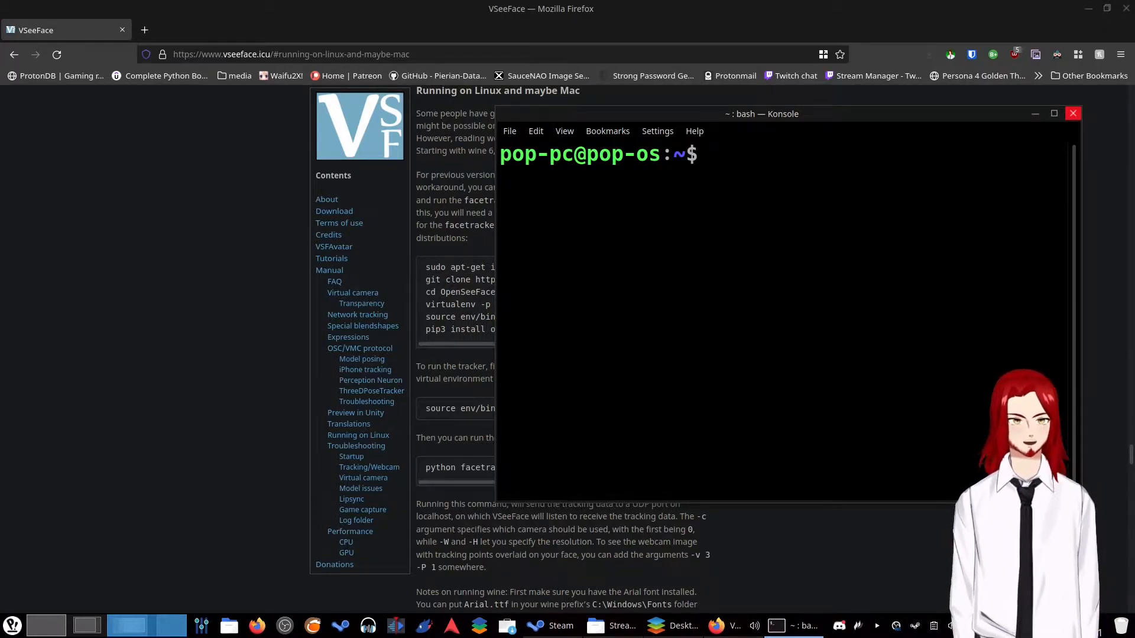
# - Enter 'sudo apt-get install python3 python3-pip python3-virtualenv git' in Konsole
pyautogui.write('sudo apt-get install python3 python3-pip python3-virtualenv git')
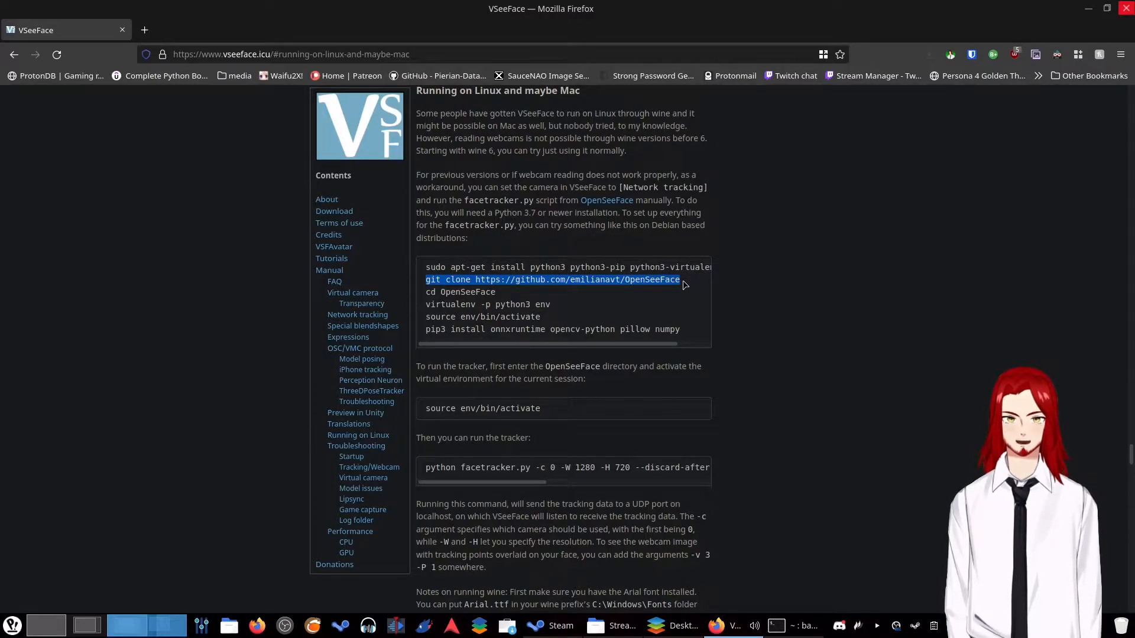
# - Copy the OpenSeeFace git clone command and paste it into Konsole
pyautogui.rightClick(681, 279)
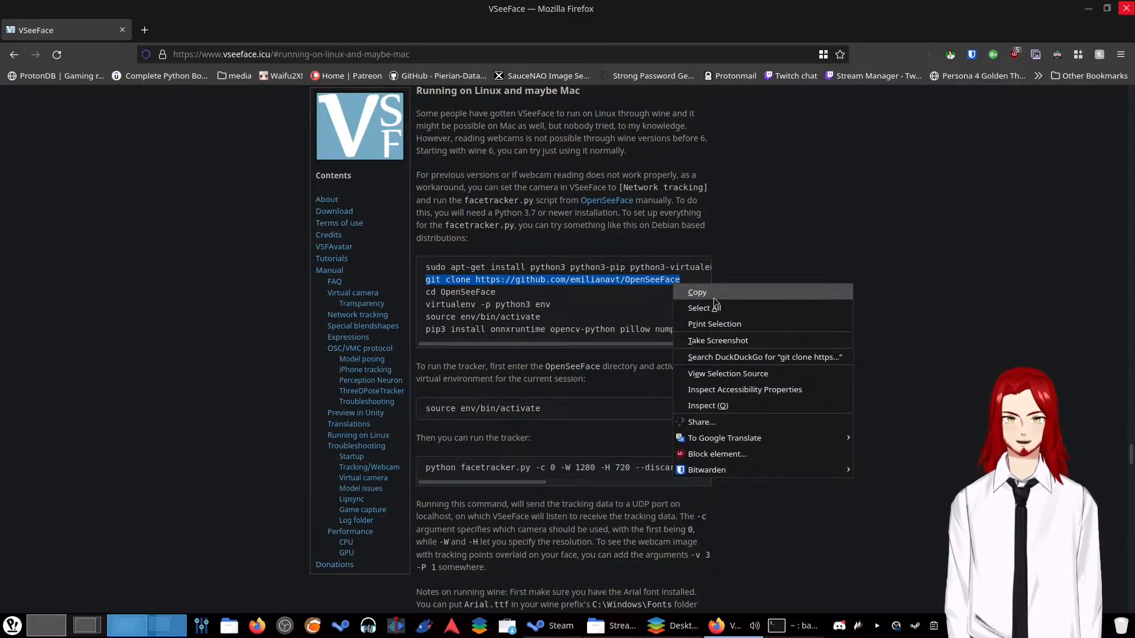
pyautogui.click(696, 292)
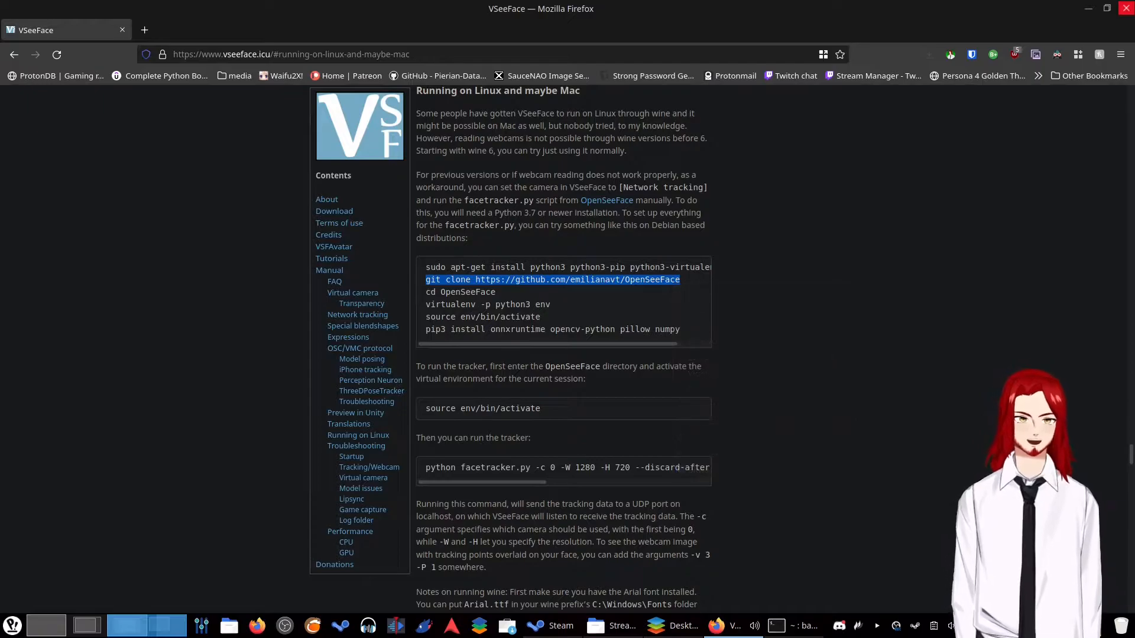
pyautogui.rightClick(529, 467)
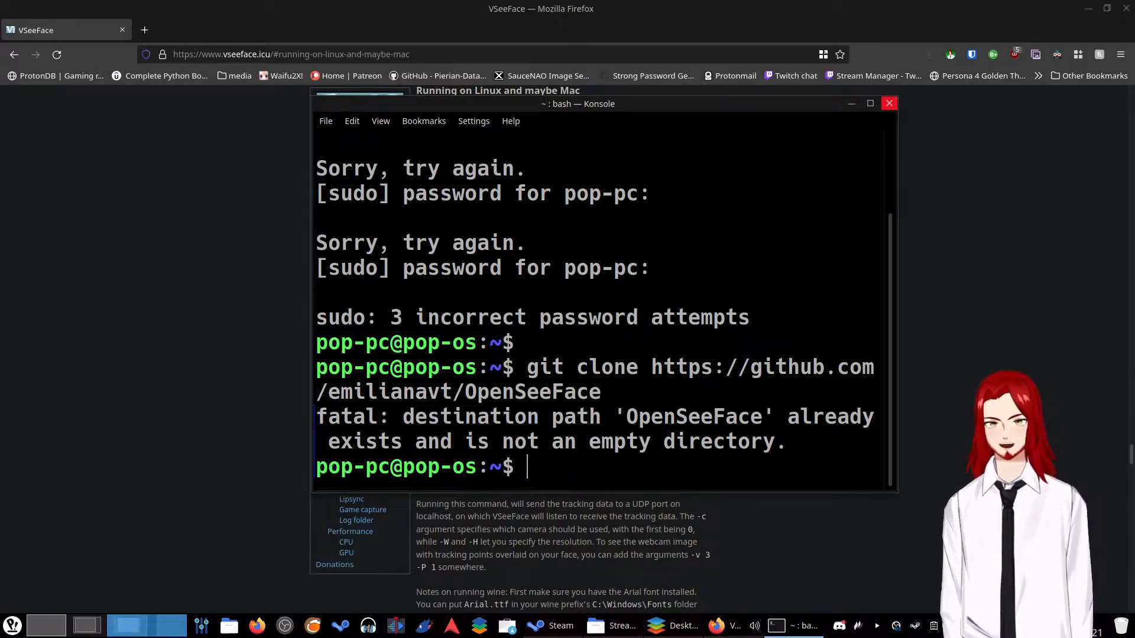
# - Run 'cd OpenSeeFace' to move into the repository folder
pyautogui.write('cd')
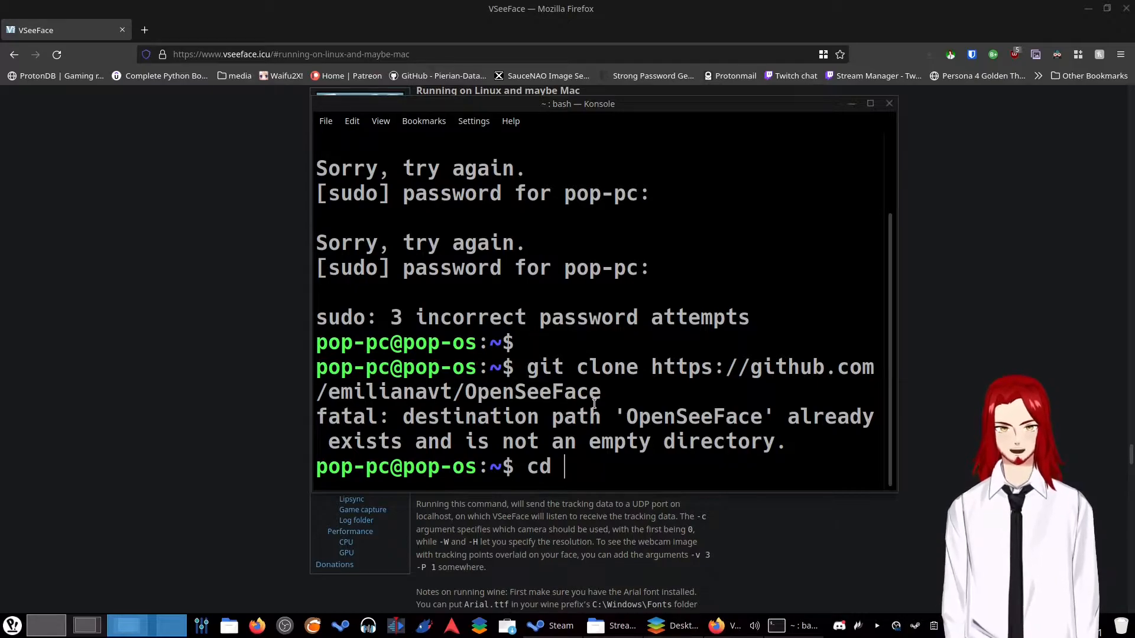
pyautogui.write('Op')
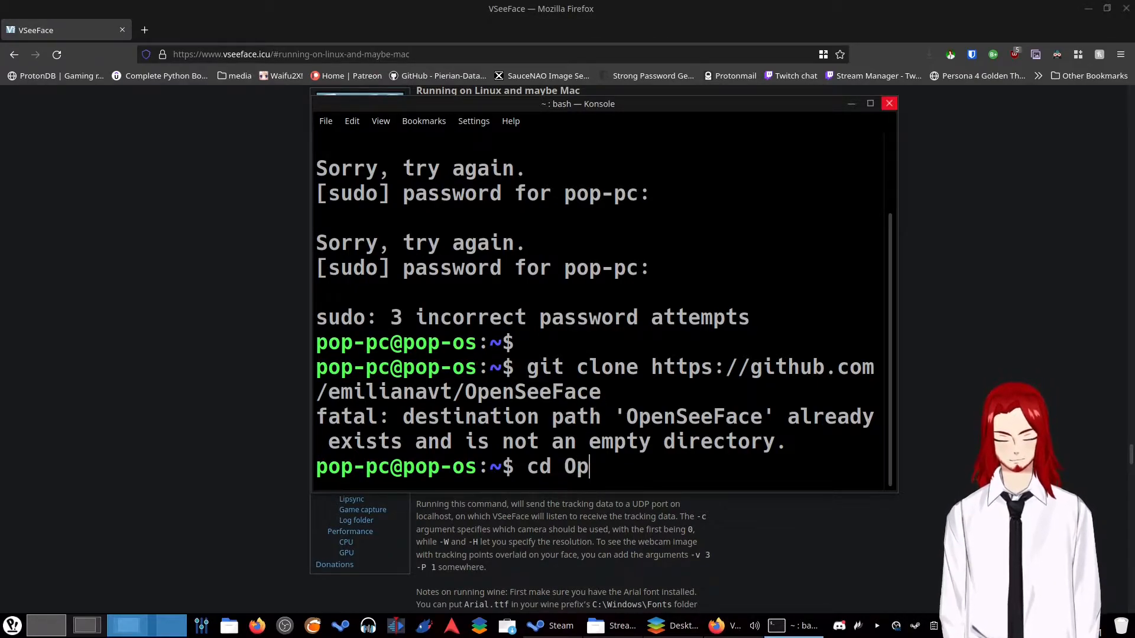
pyautogui.write('enSe')
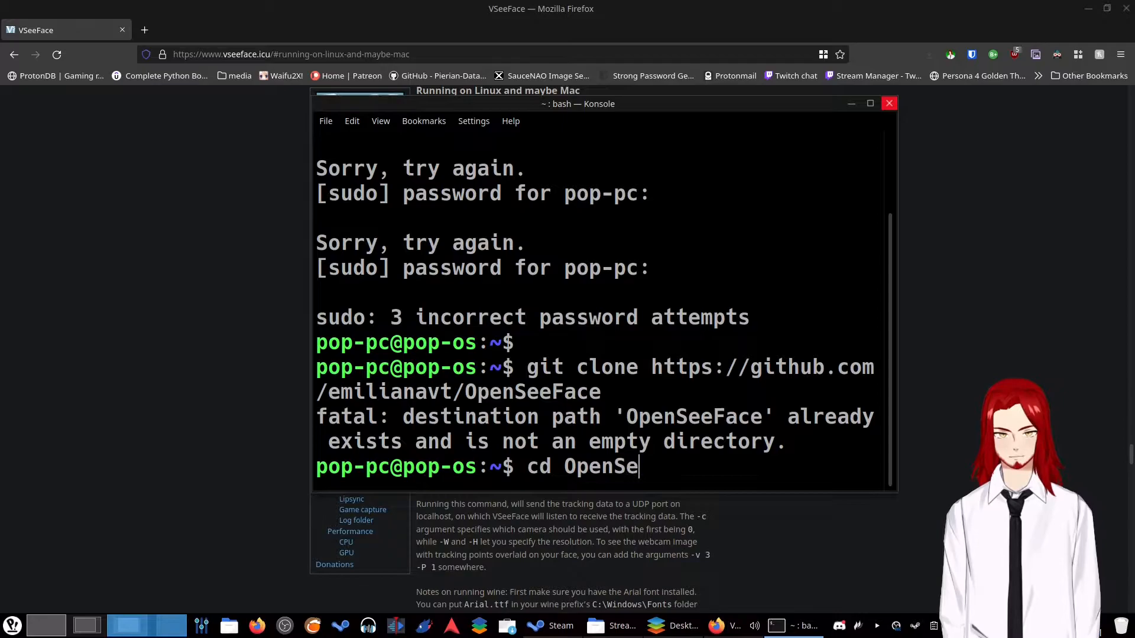
pyautogui.write('eFace')
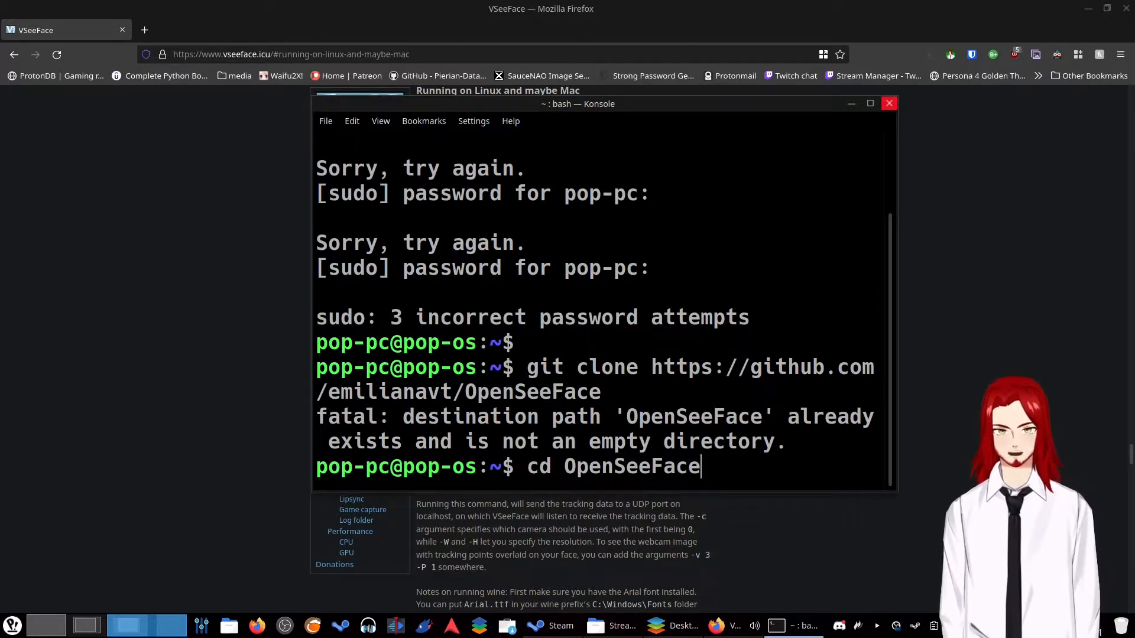
pyautogui.press('Return')
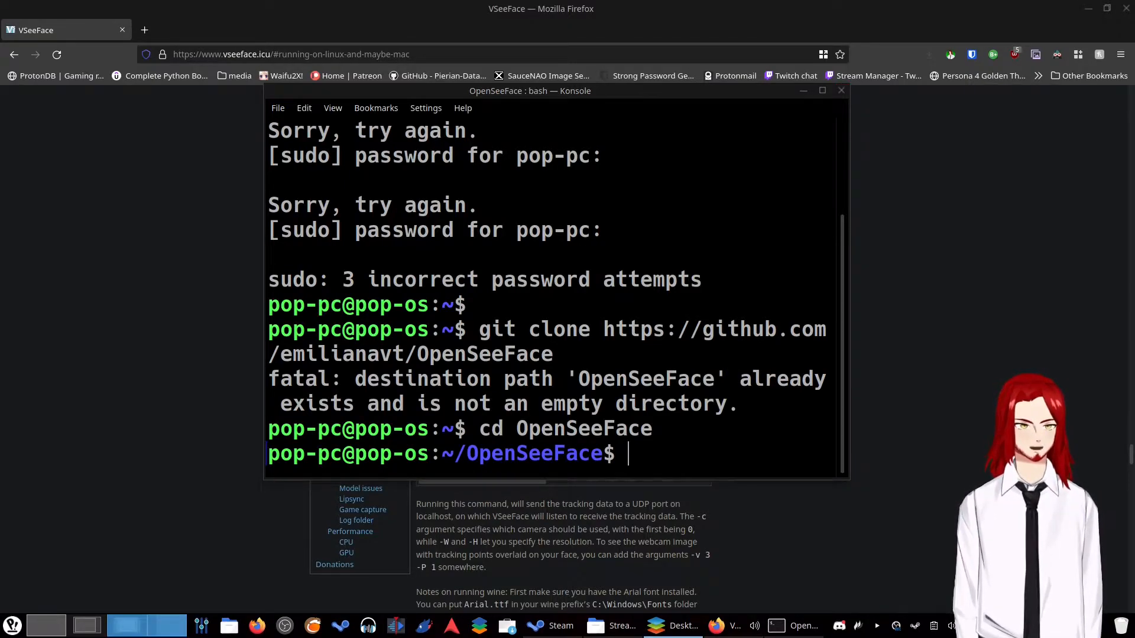
# - Run 'virtualenv -p python3 env' and 'source env/bin/activate', then paste the pip3 install command
pyautogui.rightClick(630, 454)
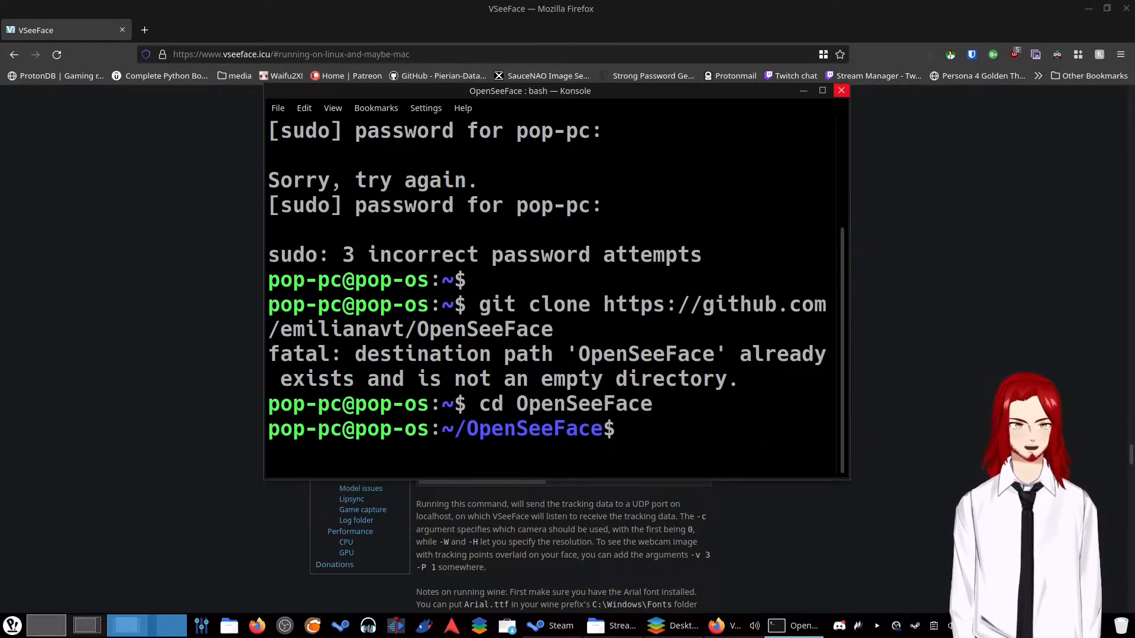
pyautogui.write('virtualenv -p python3 env')
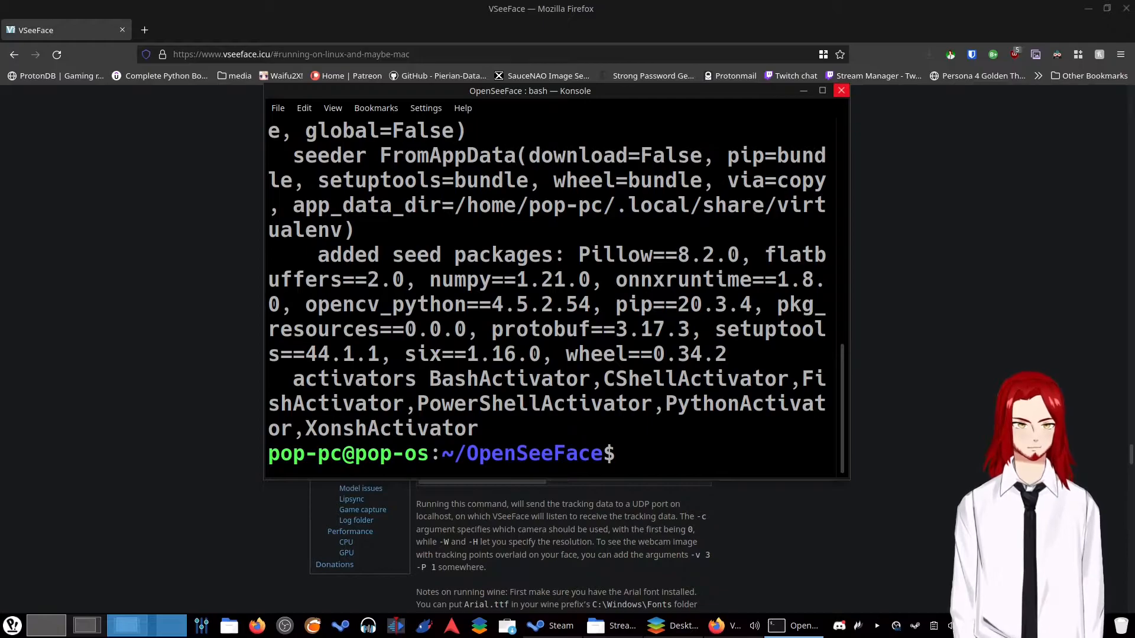
pyautogui.write('source env/bin/activate')
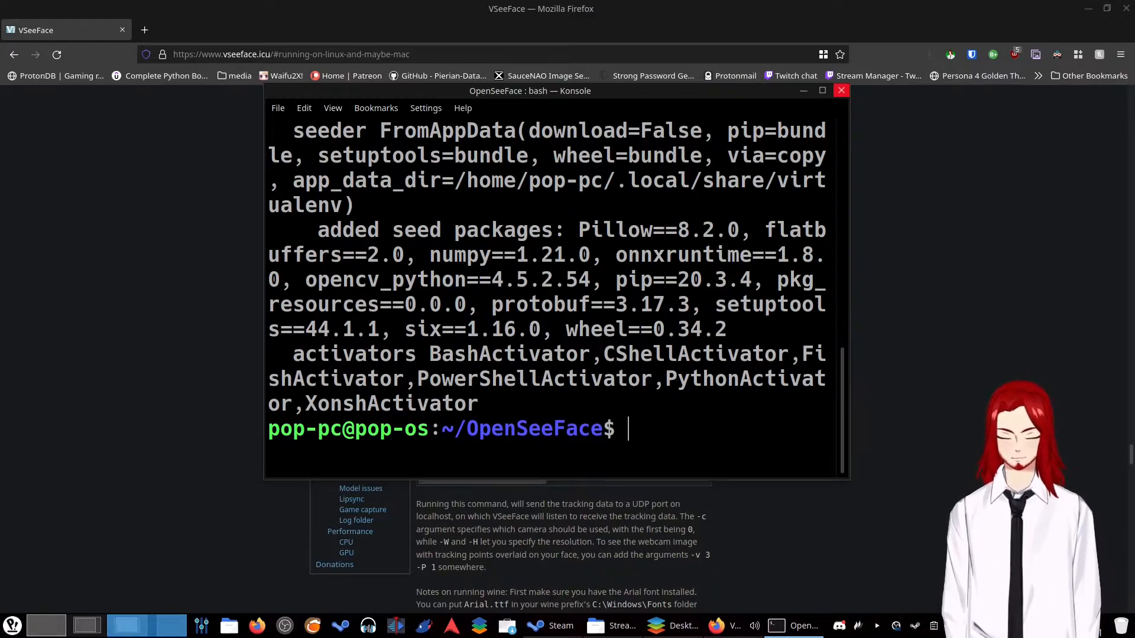
pyautogui.rightClick(645, 430)
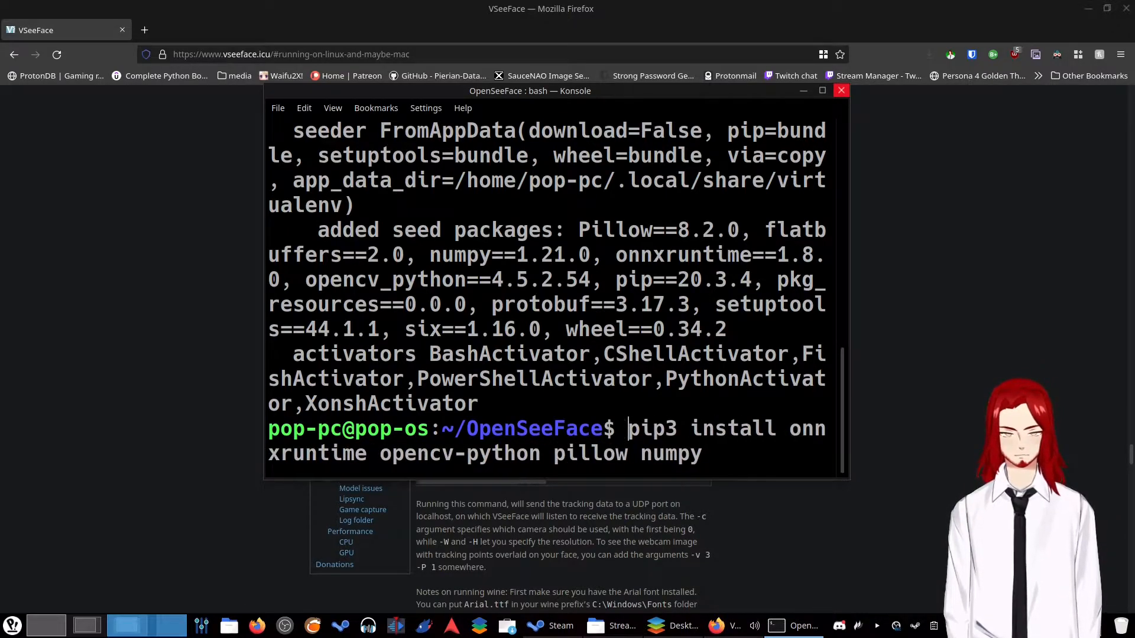
pyautogui.moveTo(769, 460)
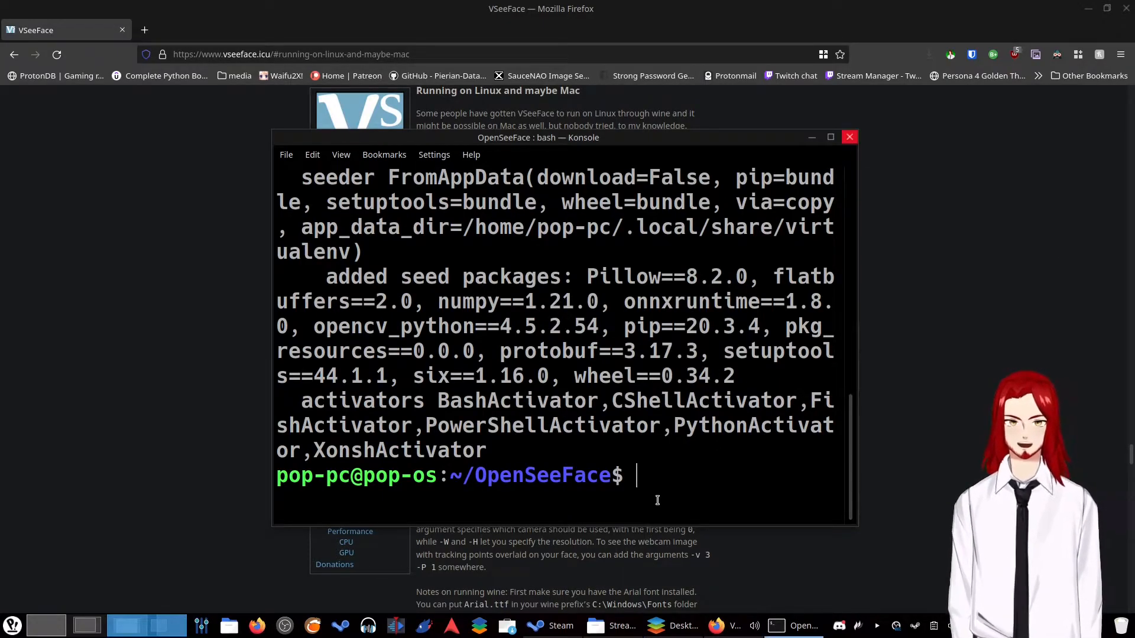
# - Enter './osf.sh' at the OpenSeeFace prompt in Konsole
pyautogui.write('./')
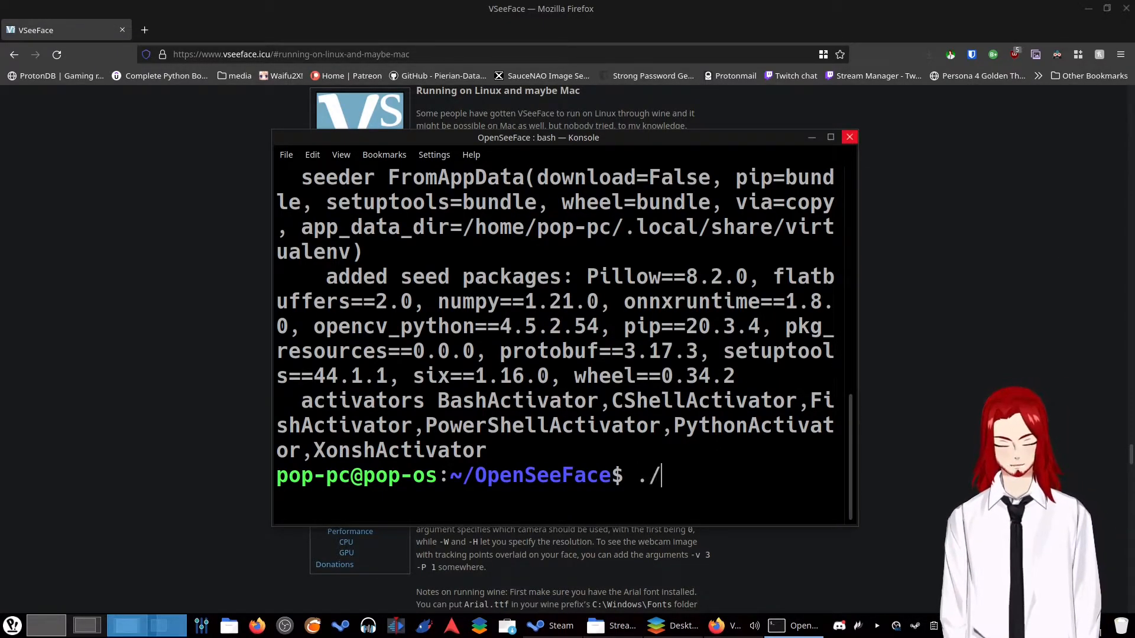
pyautogui.write('osf.')
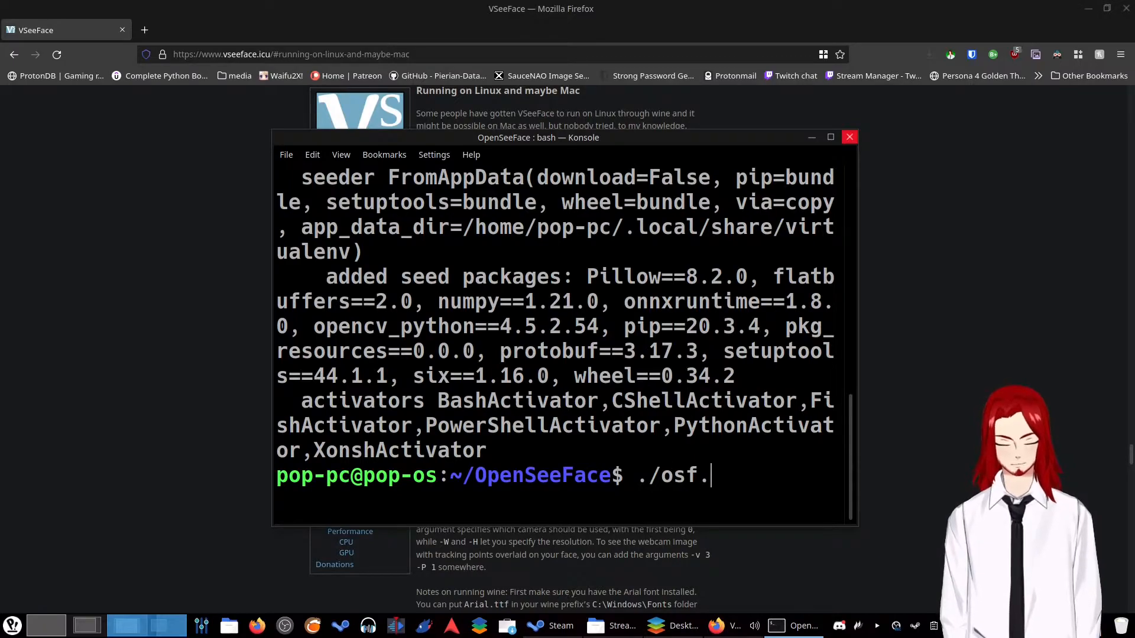
pyautogui.write('sh')
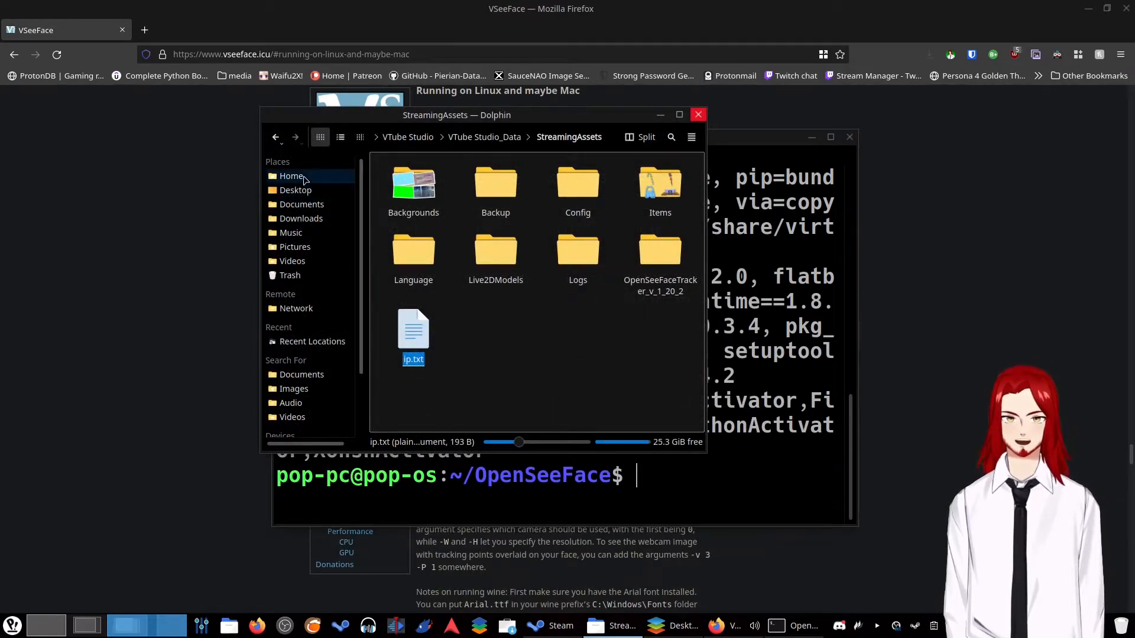
# - Show the home folder's contents in Dolphin and browse through them
pyautogui.click(291, 176)
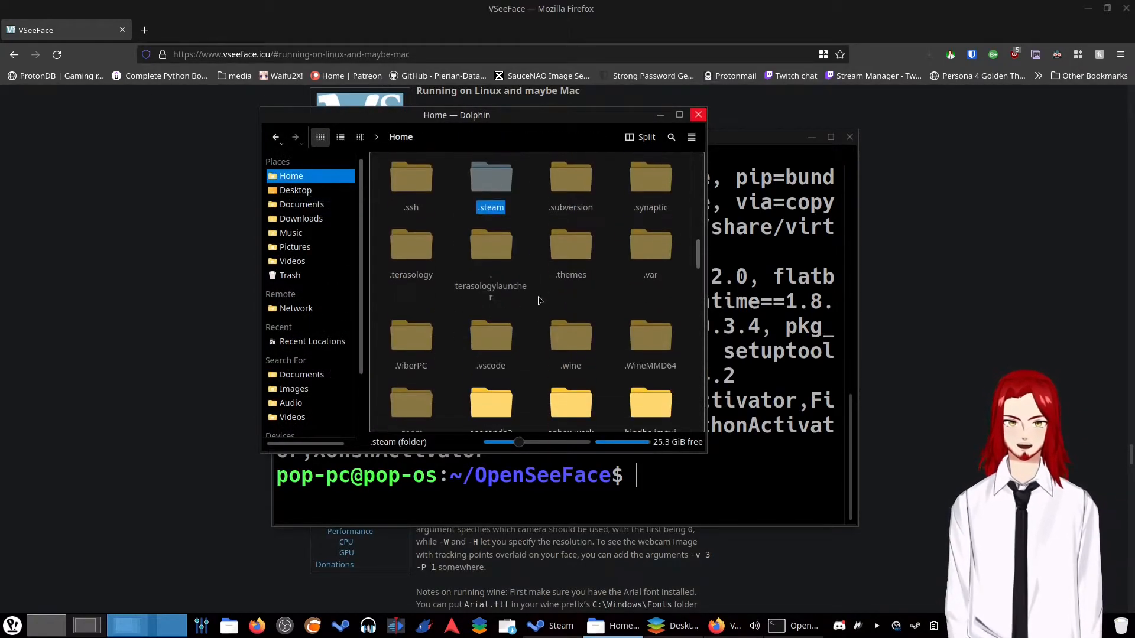
pyautogui.scroll(-3)
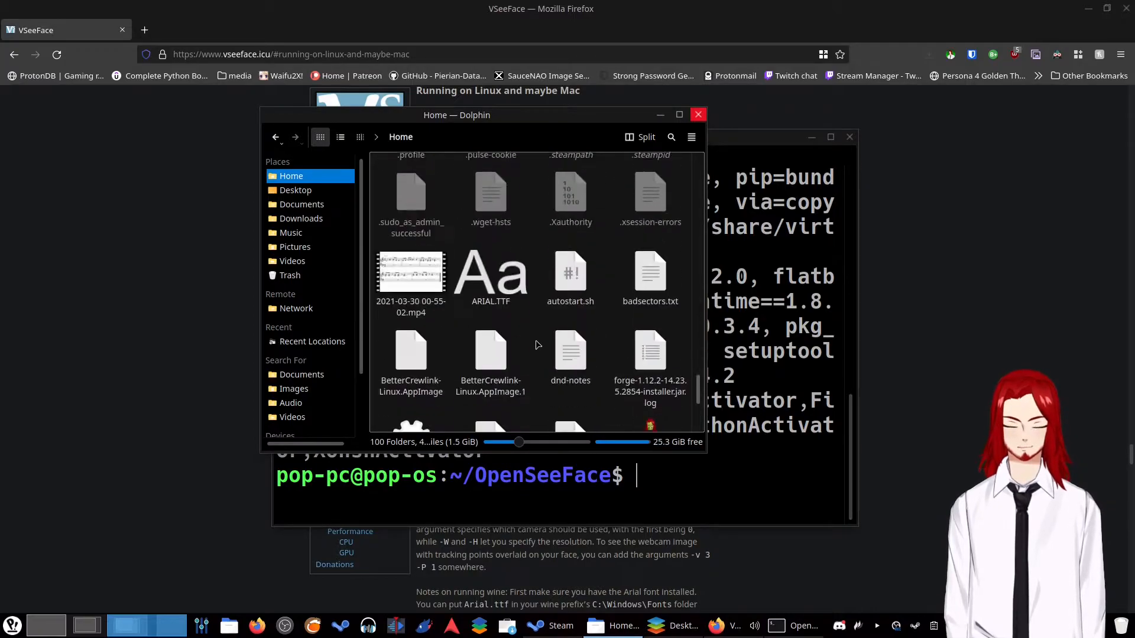
pyautogui.scroll(-3)
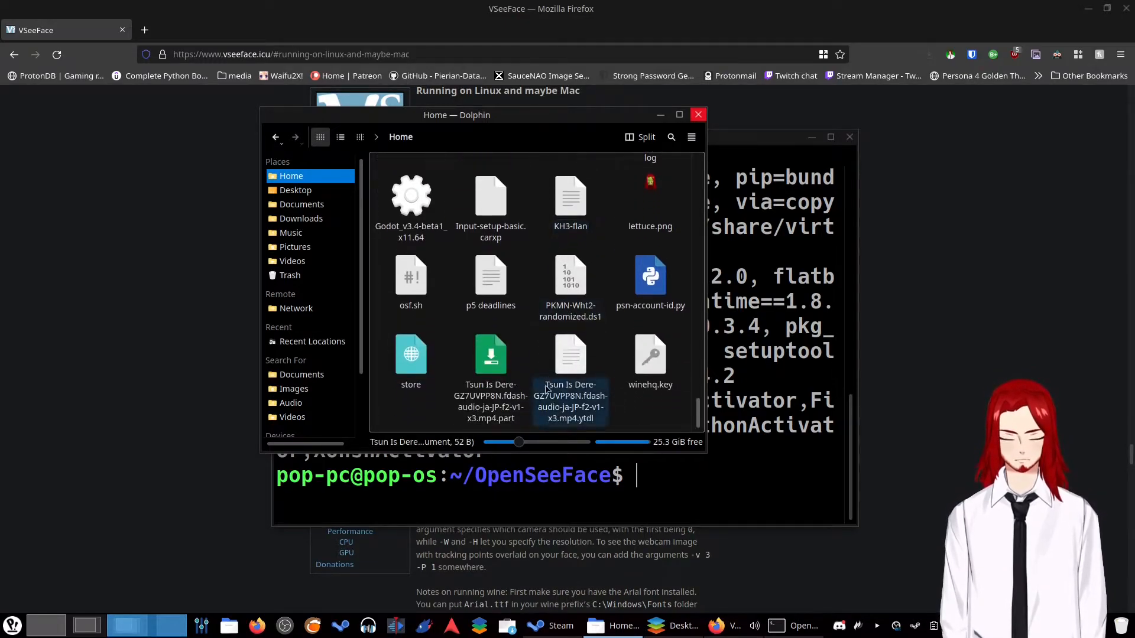
pyautogui.click(410, 282)
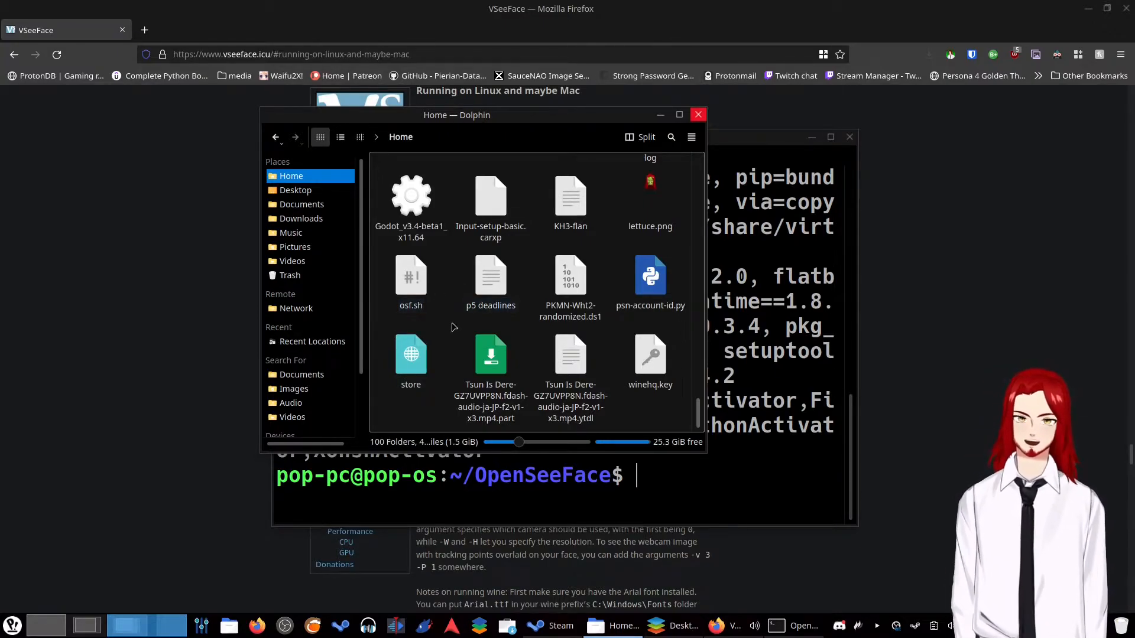
# - Create a new empty text file named Text File.txt in the home folder
pyautogui.rightClick(451, 326)
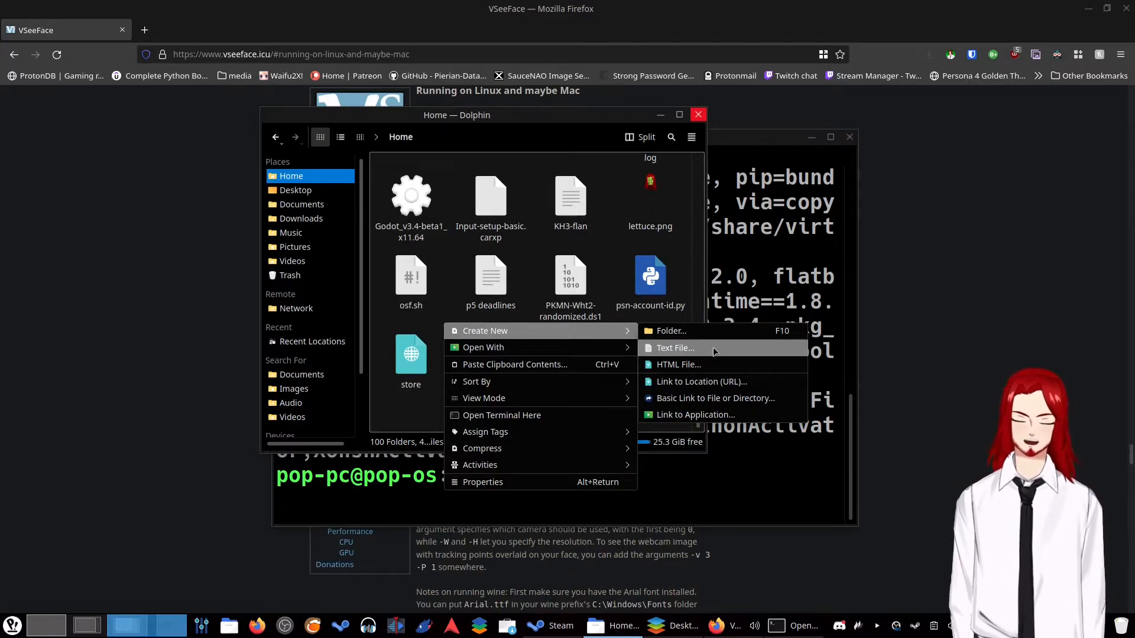
pyautogui.click(675, 347)
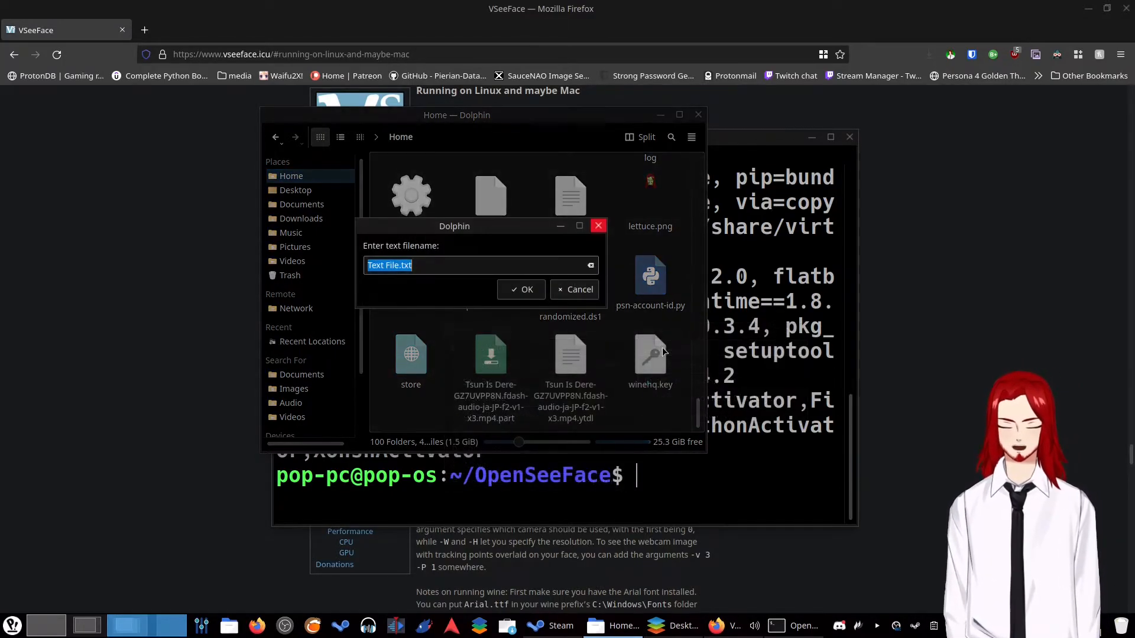
pyautogui.click(522, 289)
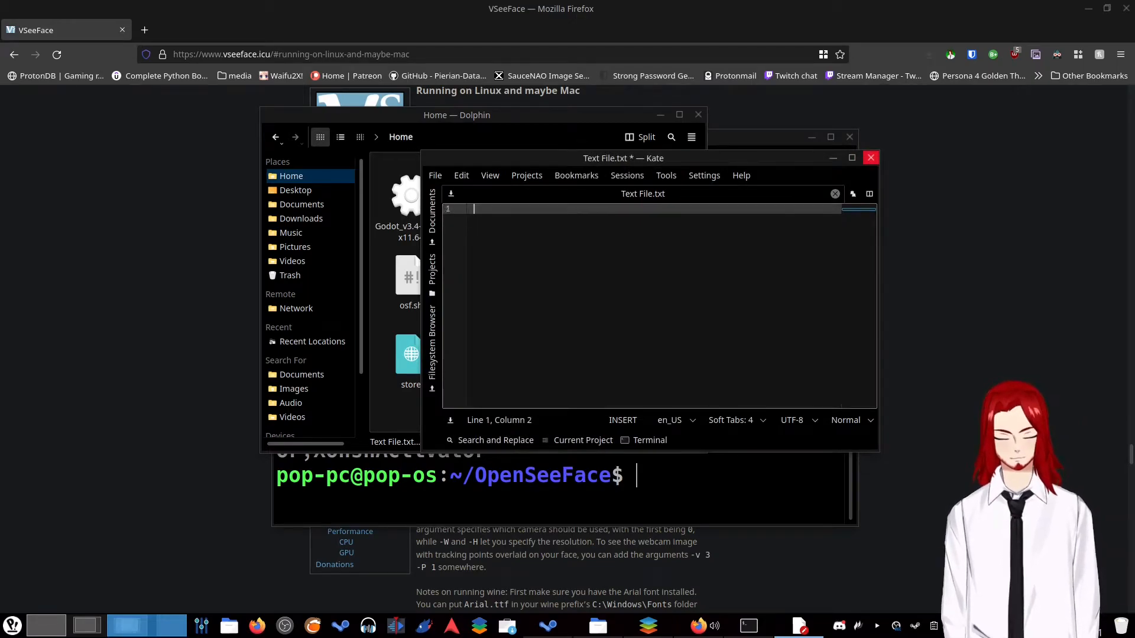
# - Write #!/bin/bash, cd OpenSeeFace and source env/bin/activate as the script's first lines
pyautogui.write('#!')
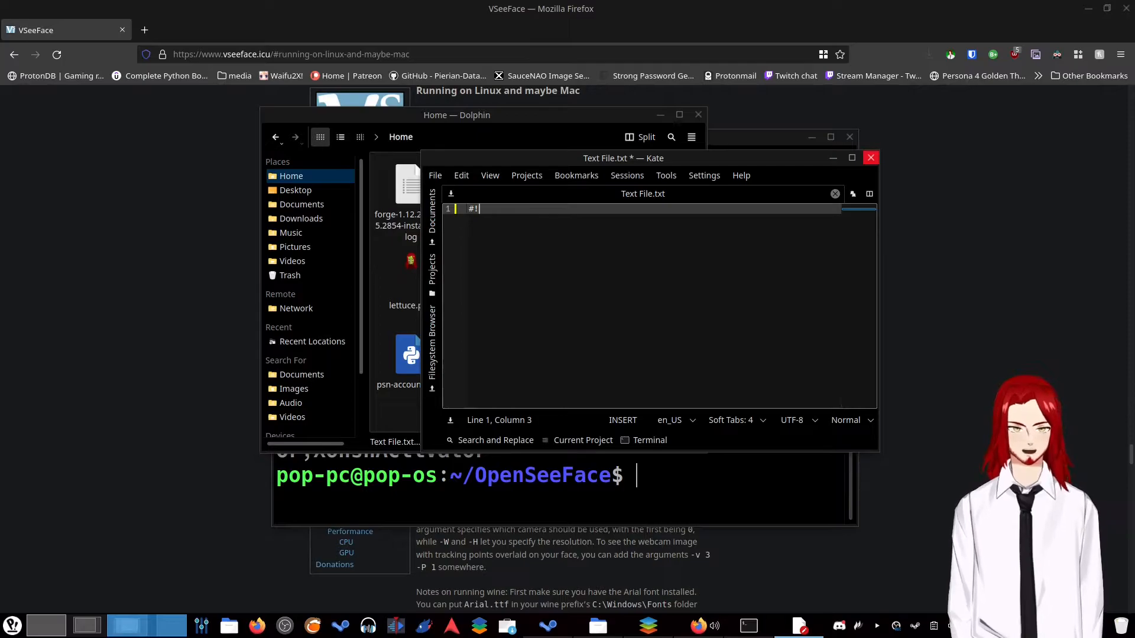
pyautogui.write('/')
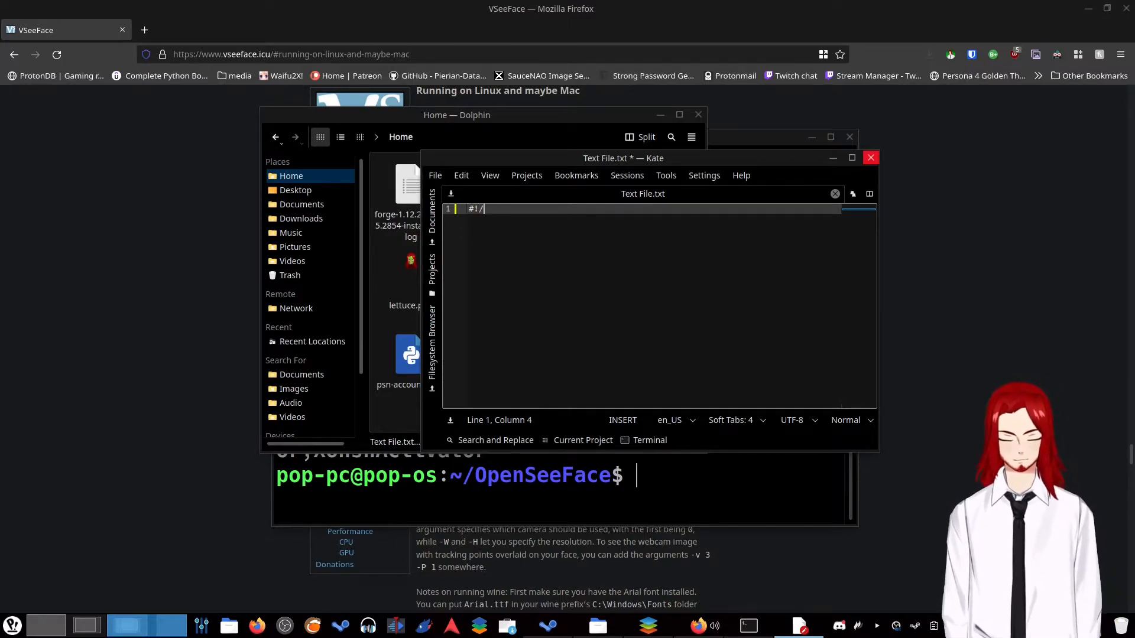
pyautogui.write('bin')
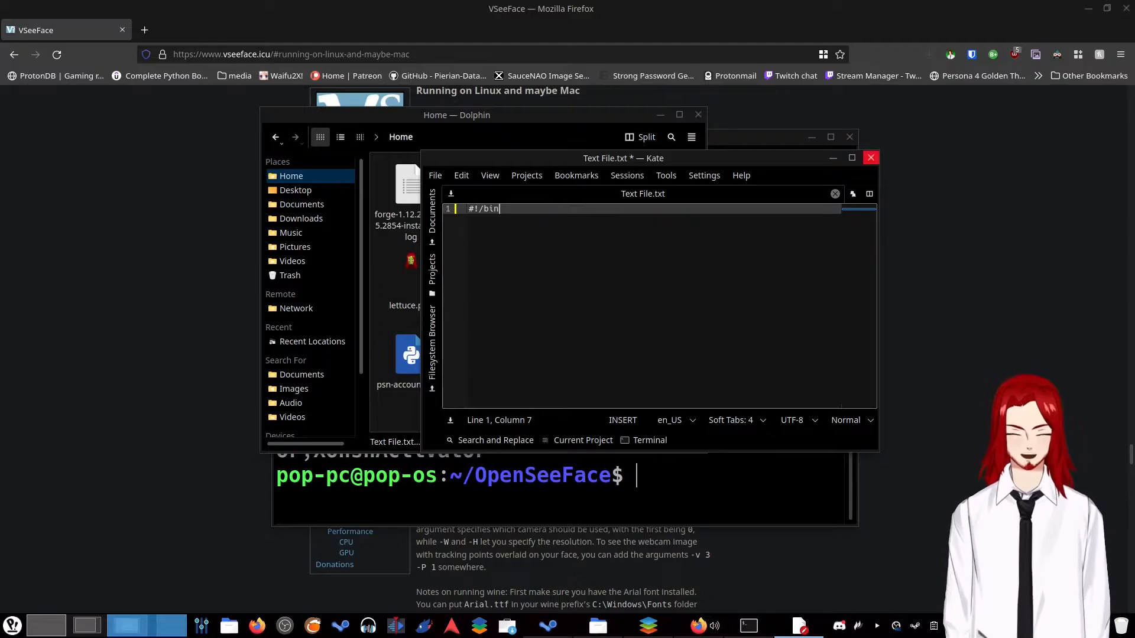
pyautogui.write('bash')
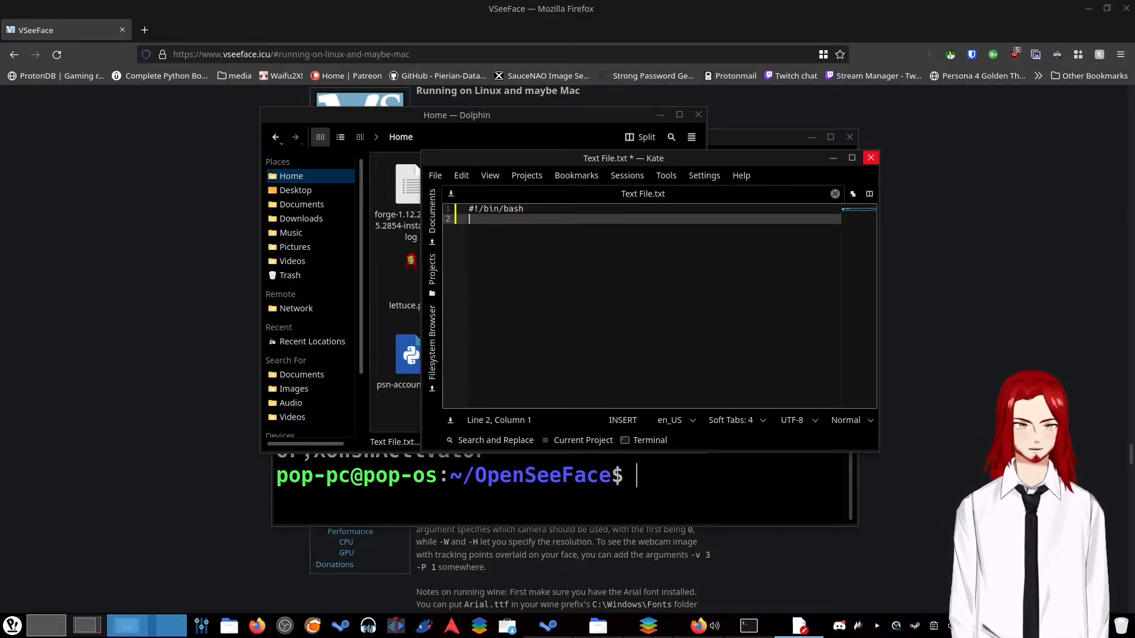
pyautogui.write('cd OpenSeeFace')
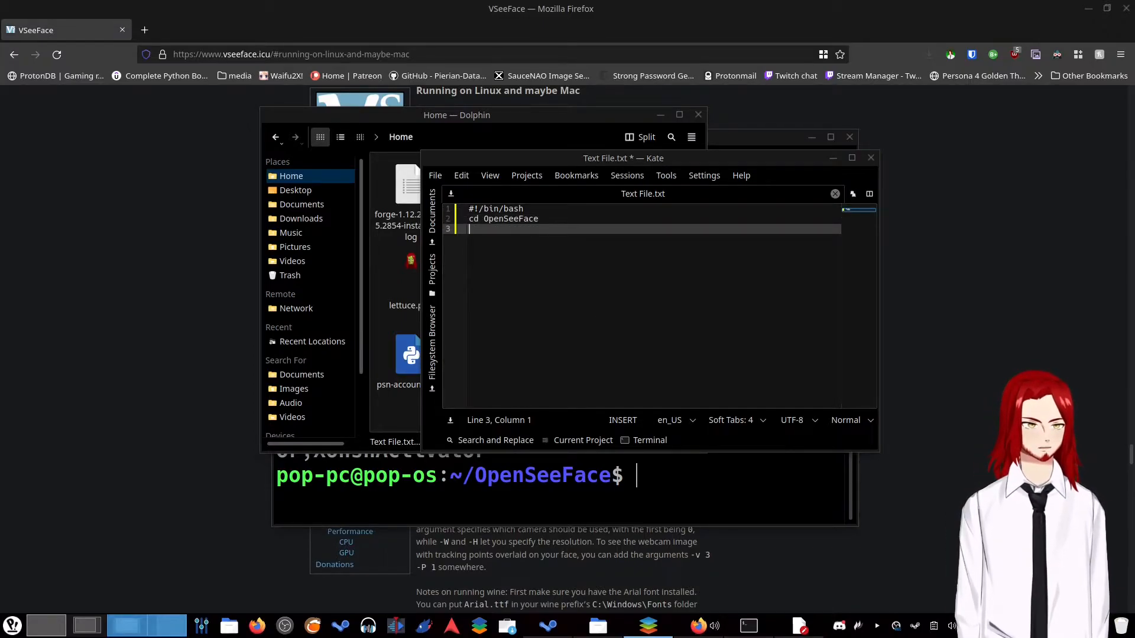
pyautogui.write('source env/bin/activate')
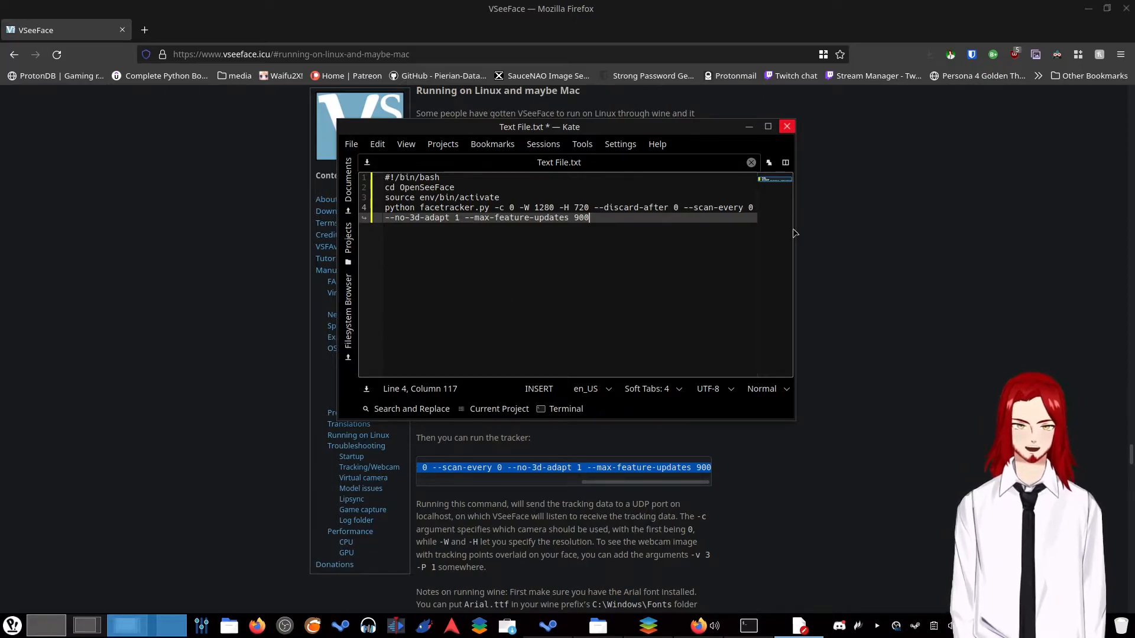
# - Widen the Kate window and shift it left so the long tracker command fits
pyautogui.moveTo(793, 232); pyautogui.dragTo(996, 231)
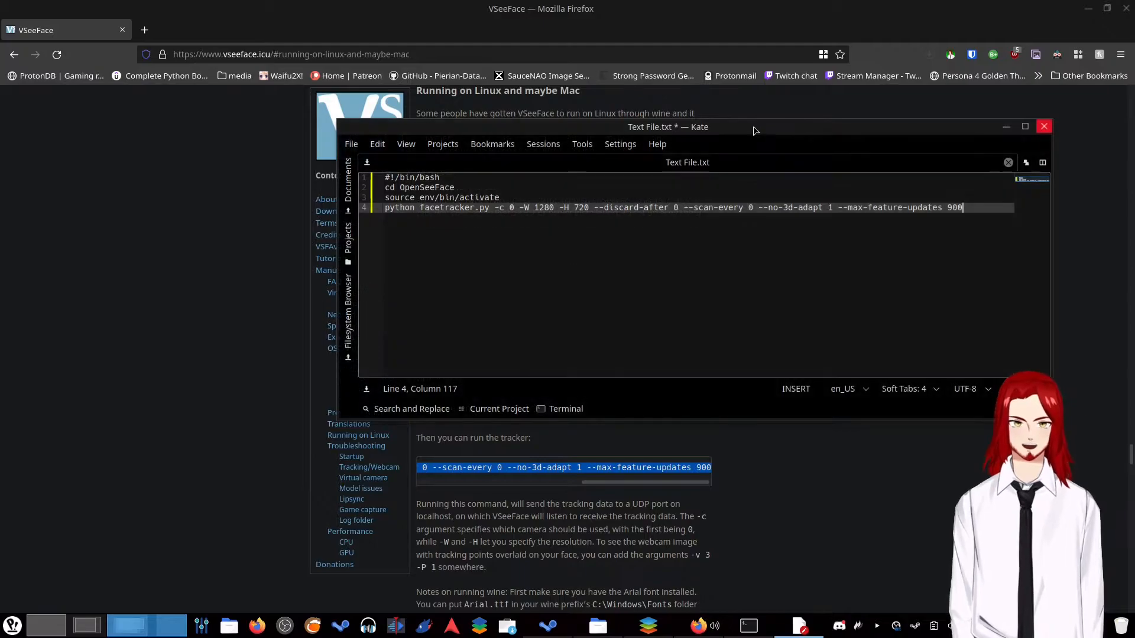
pyautogui.moveTo(667, 127); pyautogui.dragTo(441, 156)
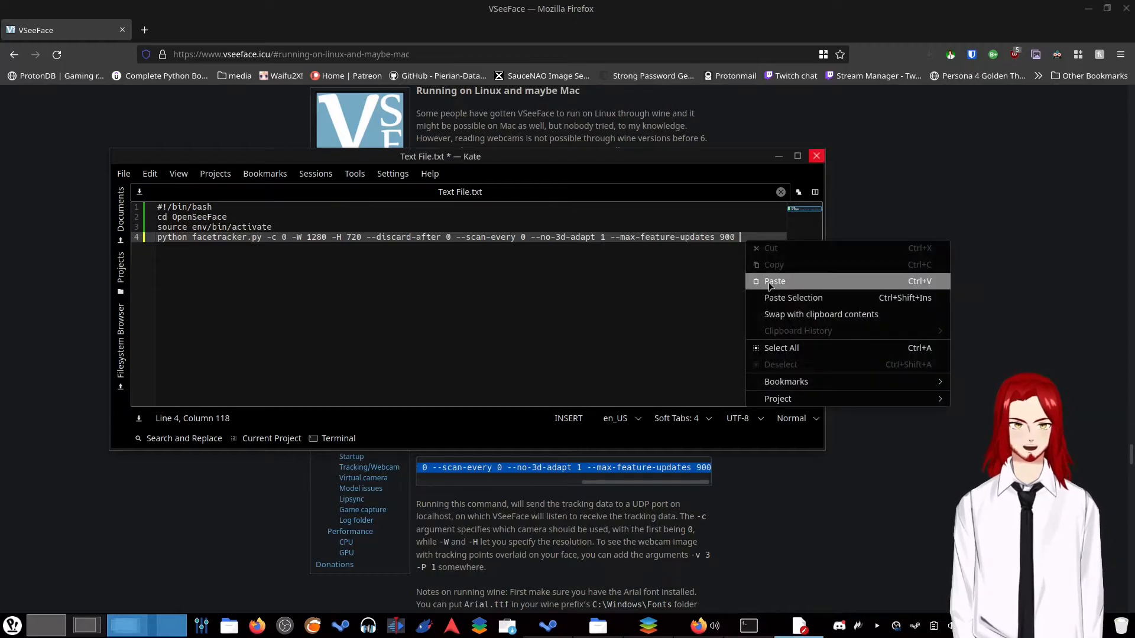
# - Append the pasted options plus --ip 127.0.0.1 --port 11573 to the facetracker.py line and close Kate
pyautogui.click(773, 281)
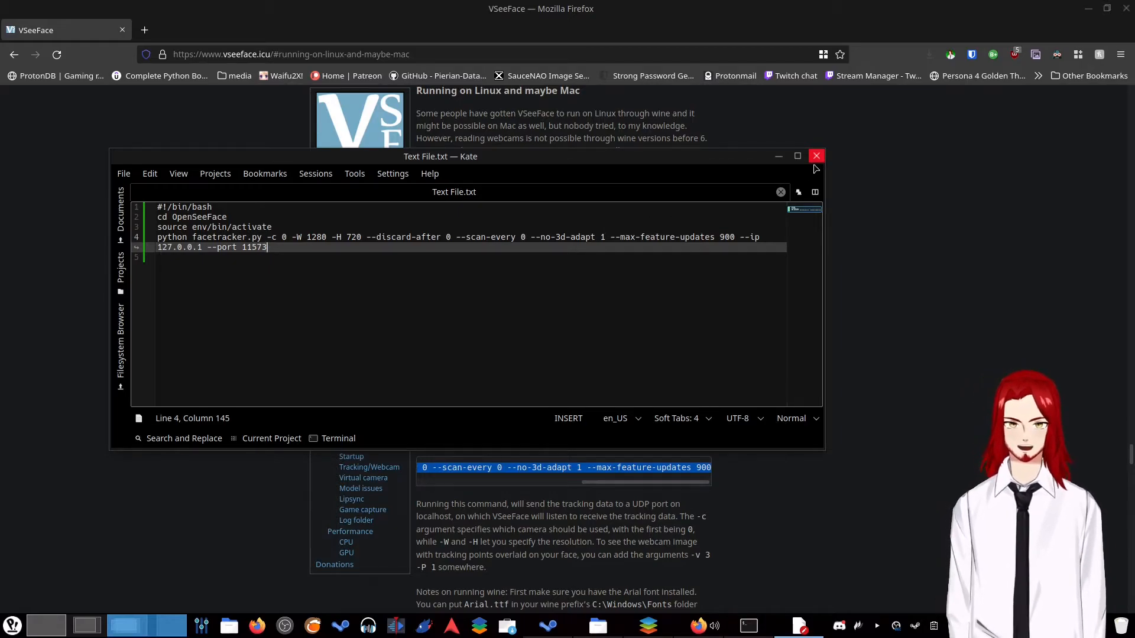
pyautogui.click(817, 156)
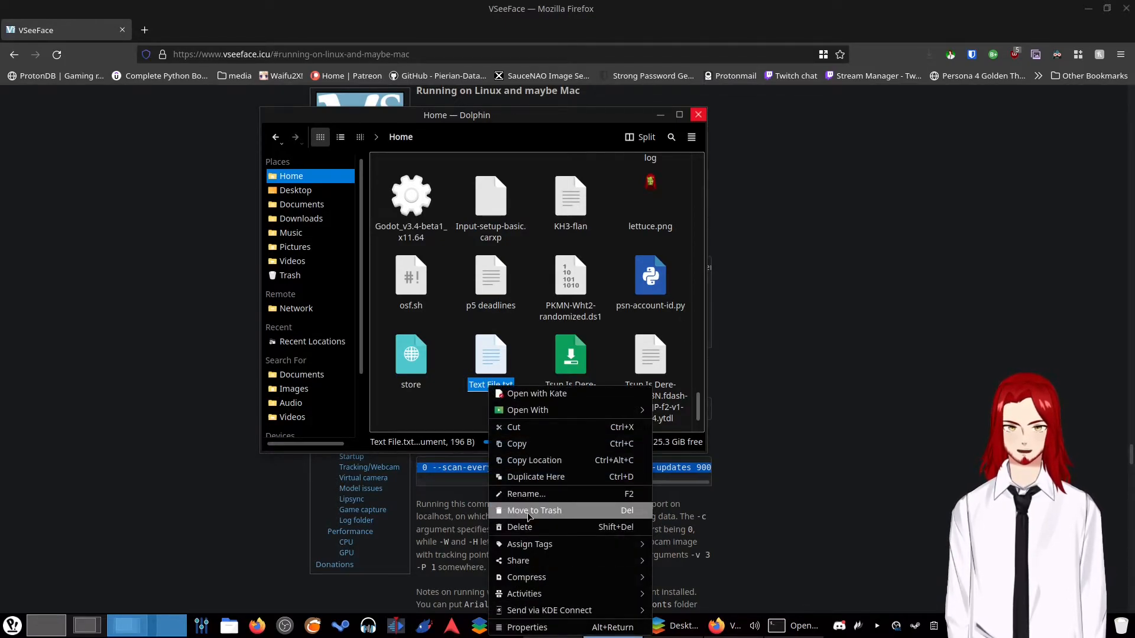
# - Trash the leftover Text File.txt and mark osf.sh as executable in its Properties
pyautogui.click(534, 511)
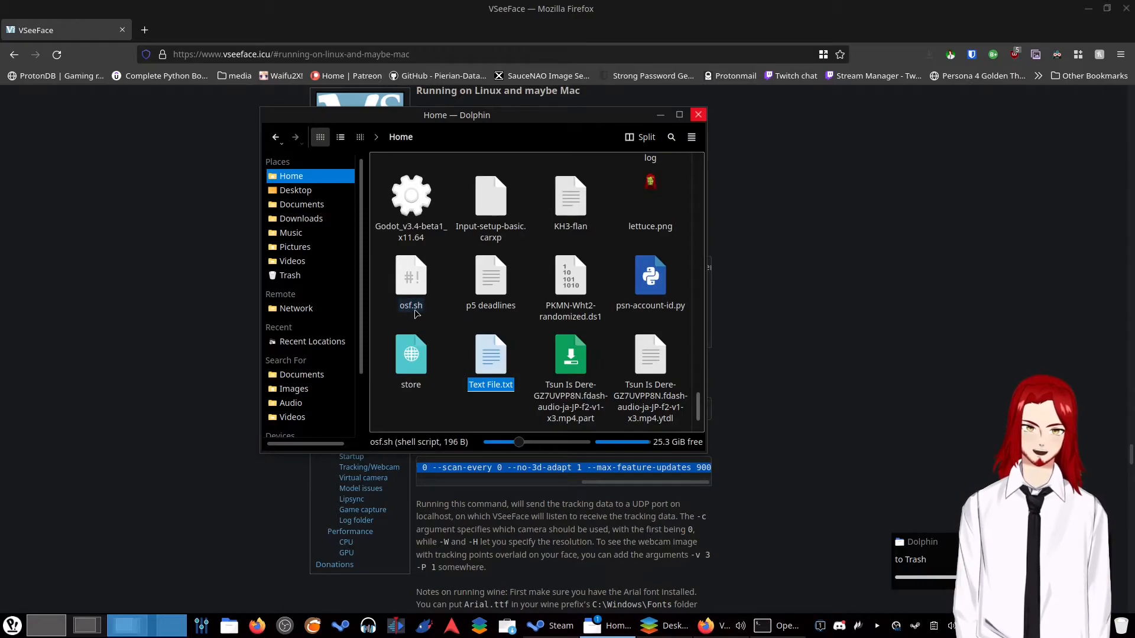
pyautogui.rightClick(411, 275)
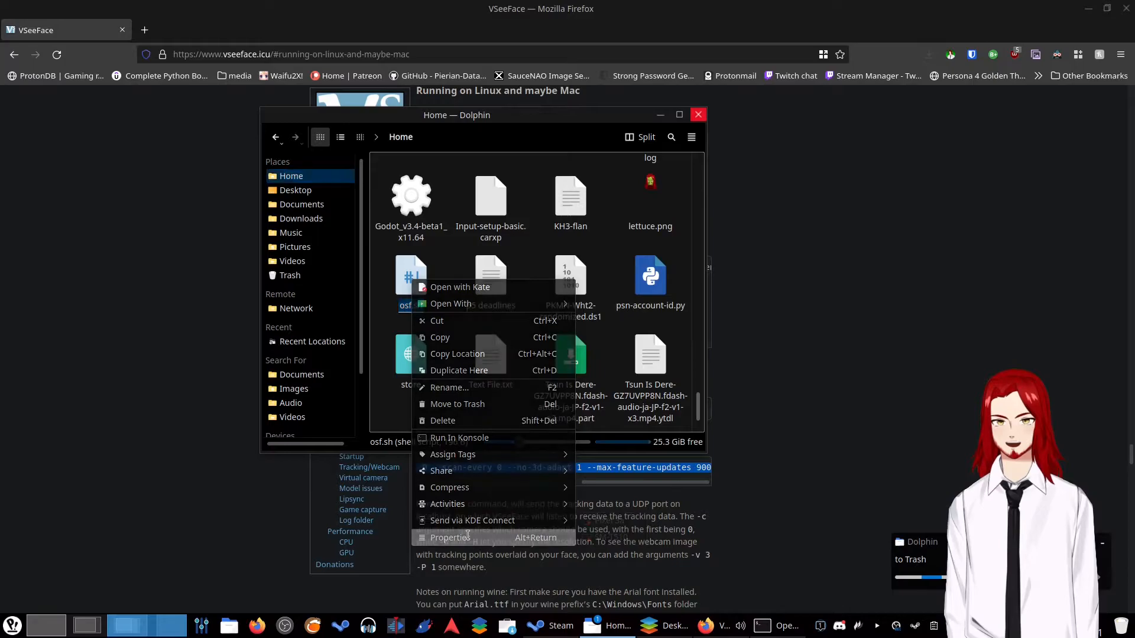
pyautogui.click(450, 536)
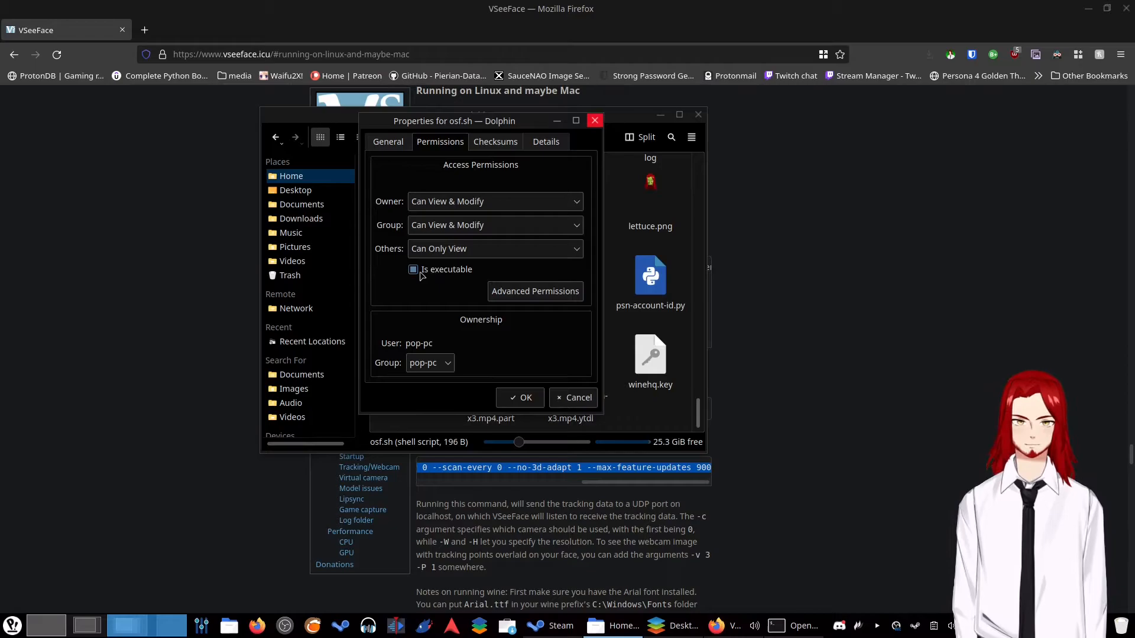
pyautogui.click(413, 269)
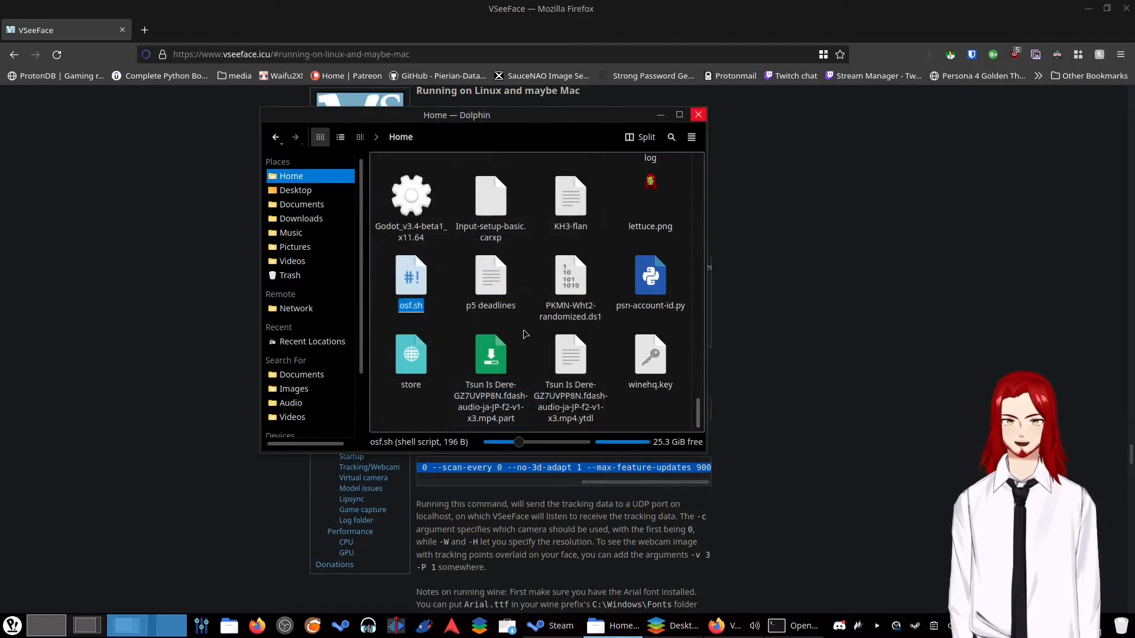
# - Run chmod +x osf.sh from a terminal opened in the home folder
pyautogui.rightClick(524, 333)
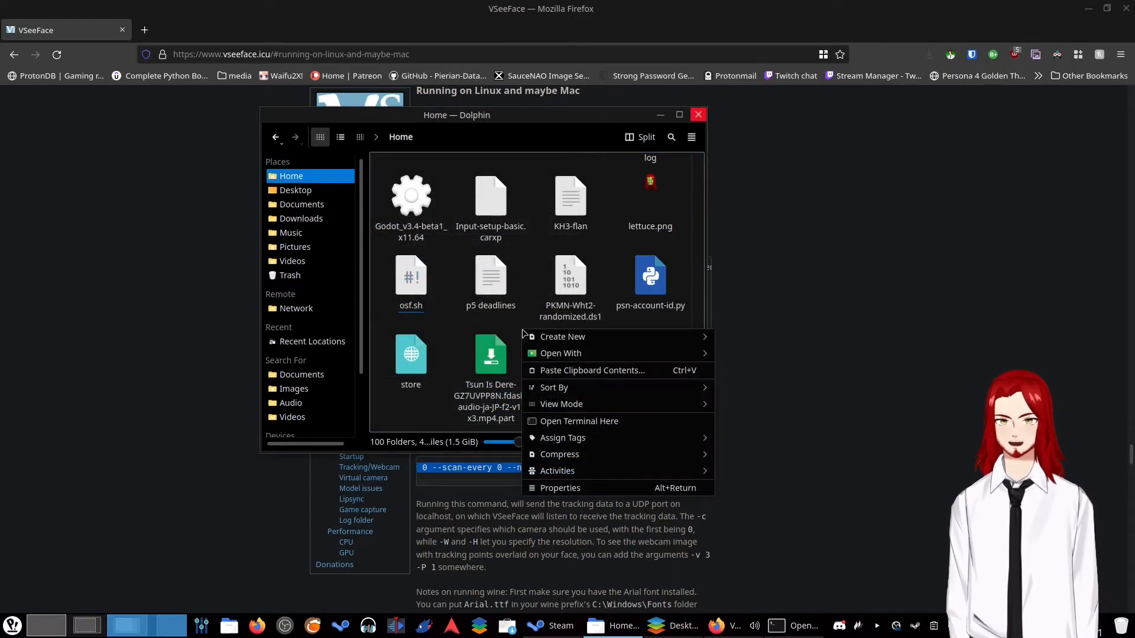
pyautogui.click(578, 420)
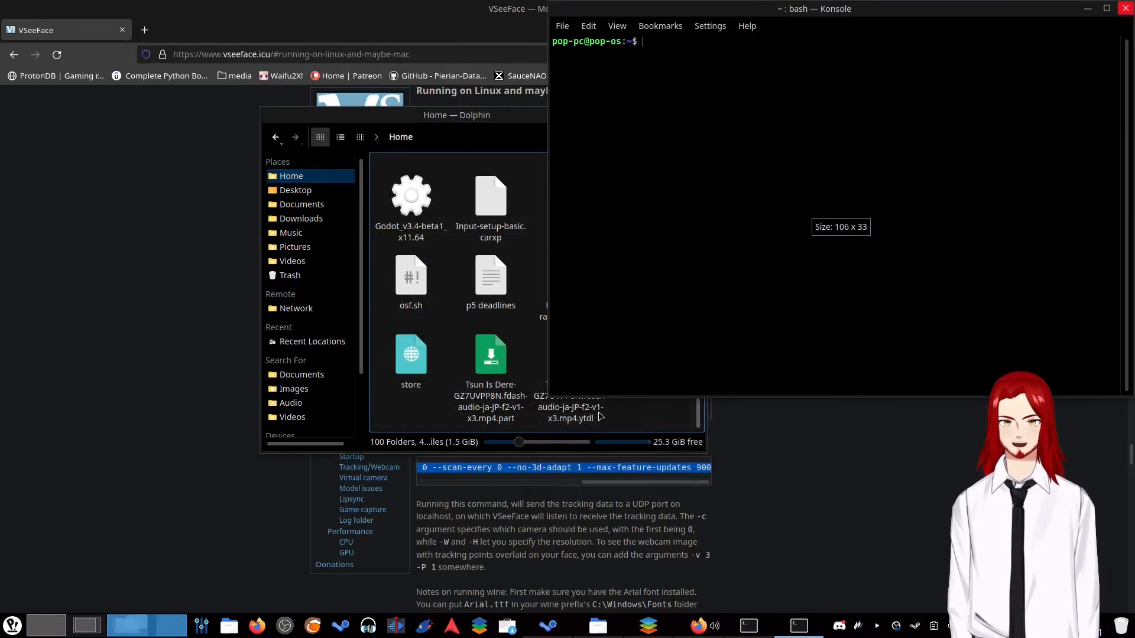
pyautogui.write('chmod -')
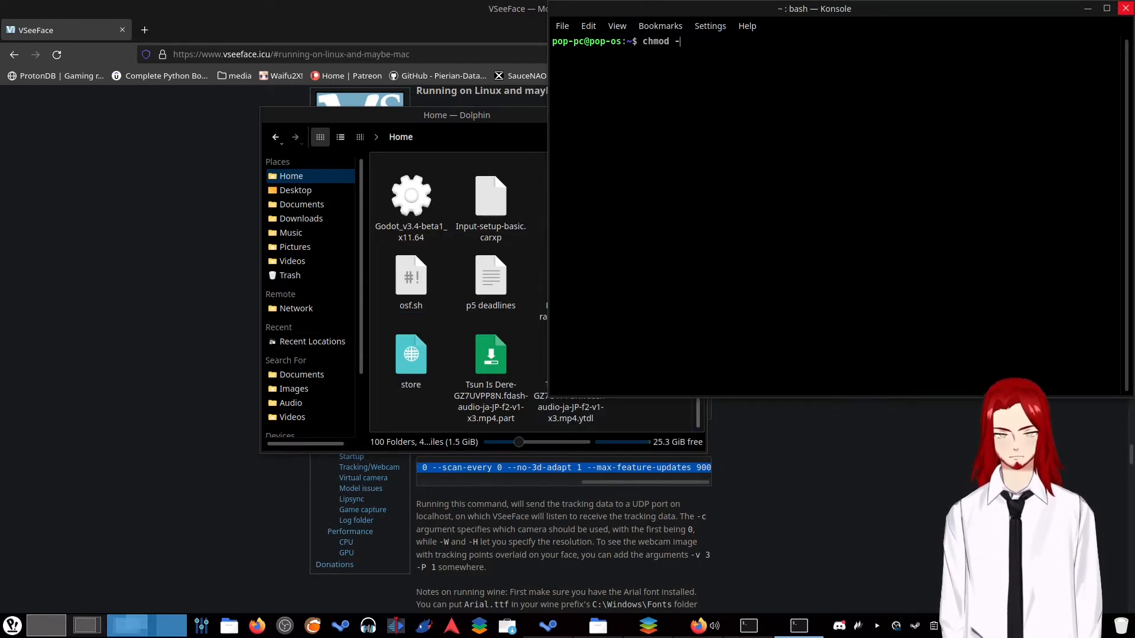
pyautogui.write('+x')
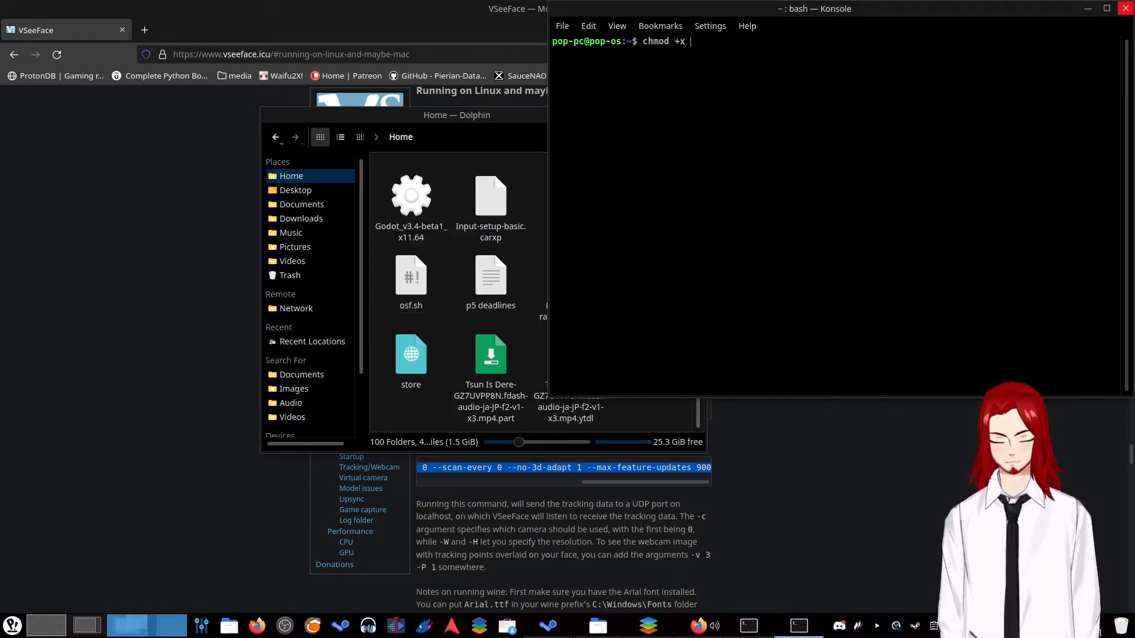
pyautogui.write('osf.')
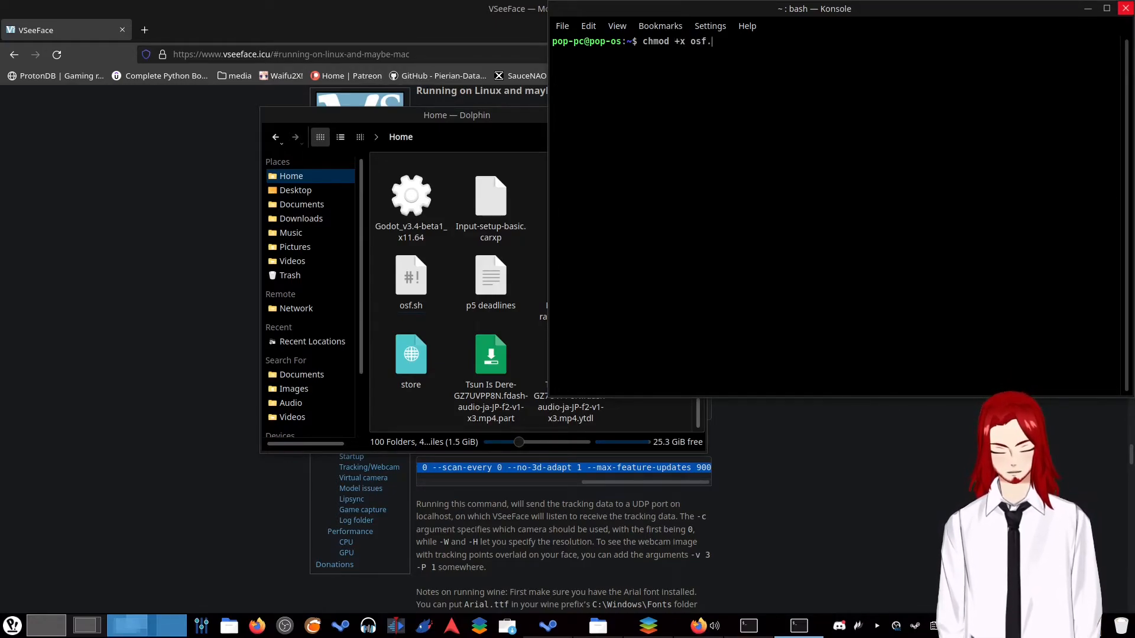
pyautogui.write('sh')
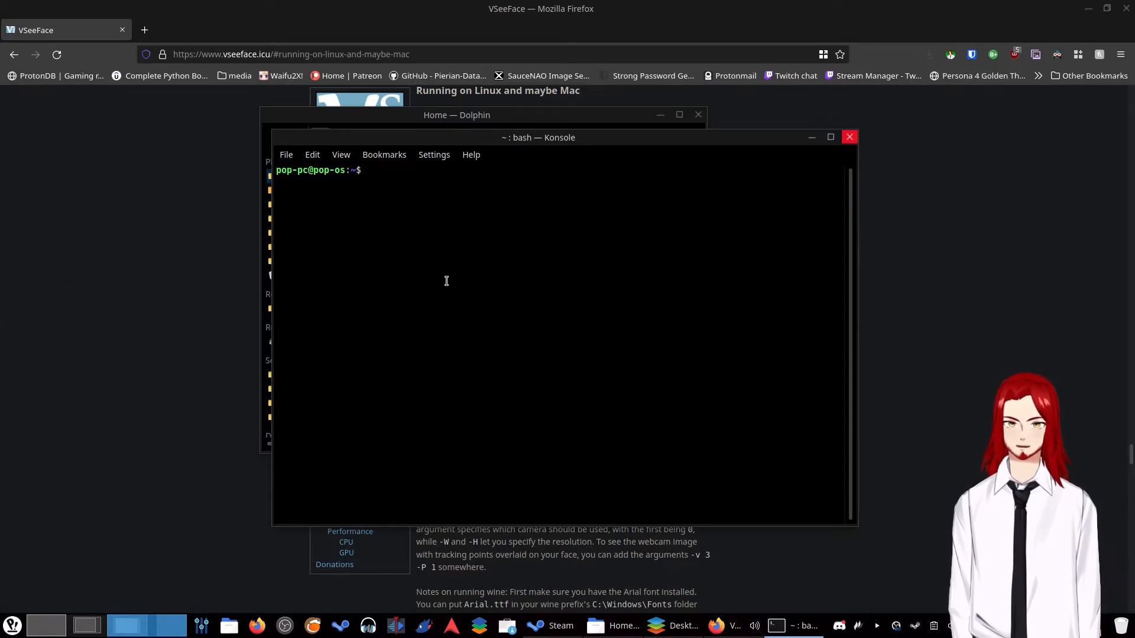
# - Launch ./osf.sh to start OpenSeeFace network tracking for VTube Studio
pyautogui.write('./os')
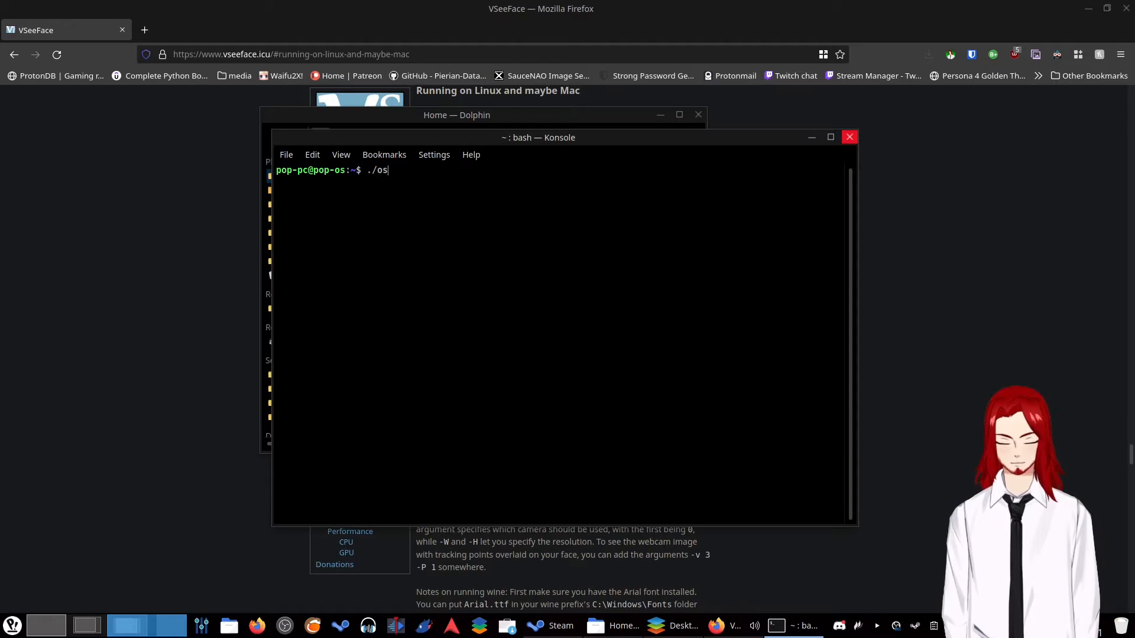
pyautogui.write('f.sh')
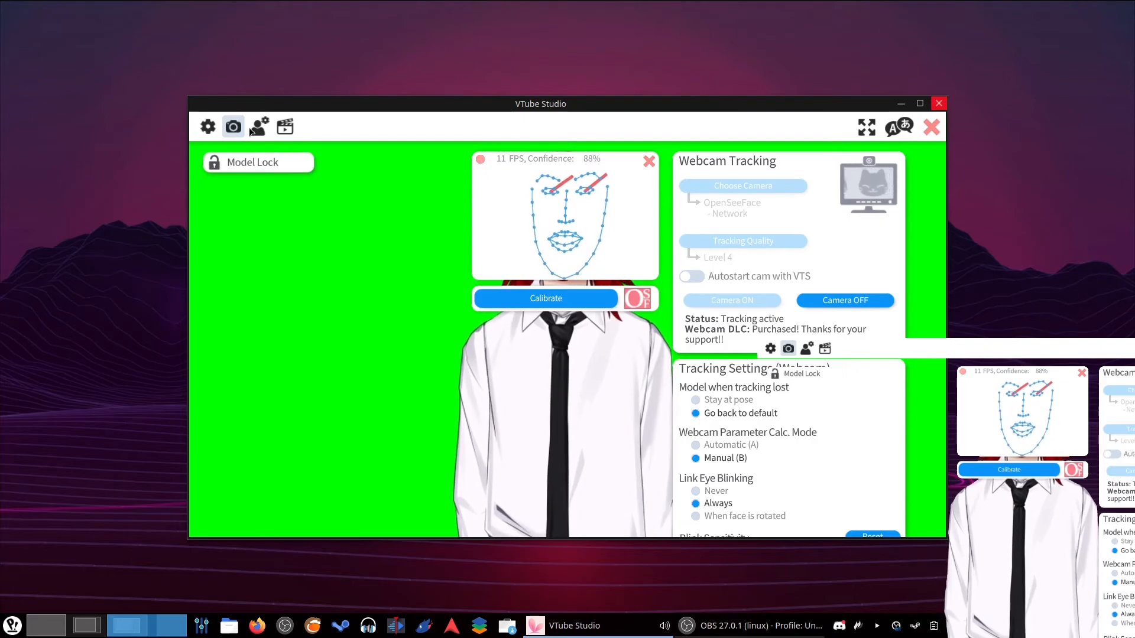
pyautogui.click(259, 126)
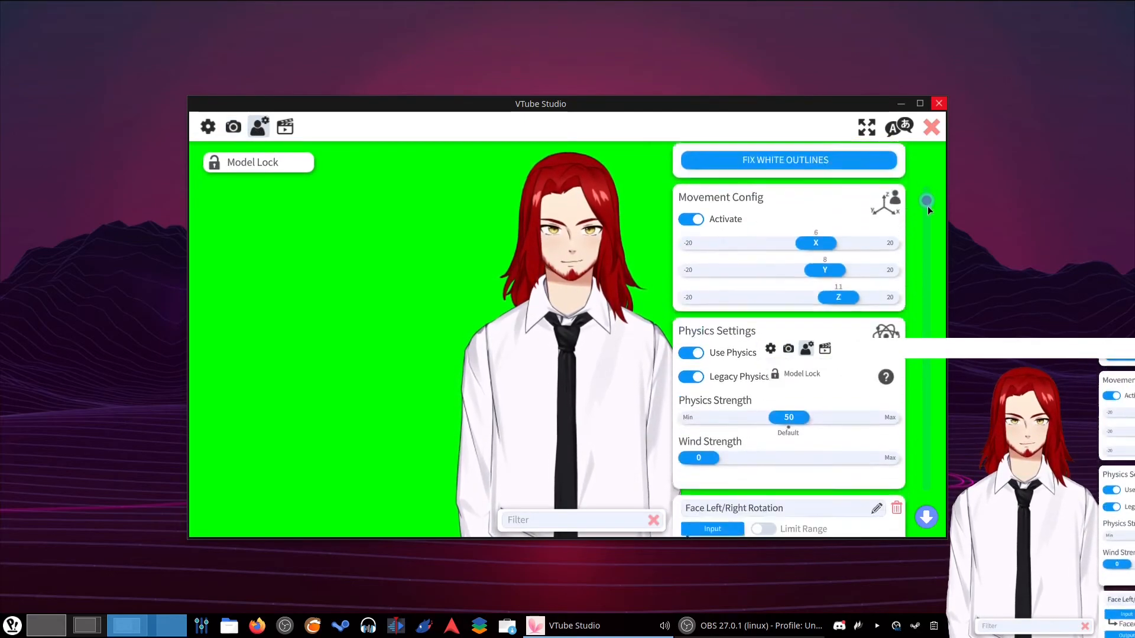
pyautogui.scroll(-3)
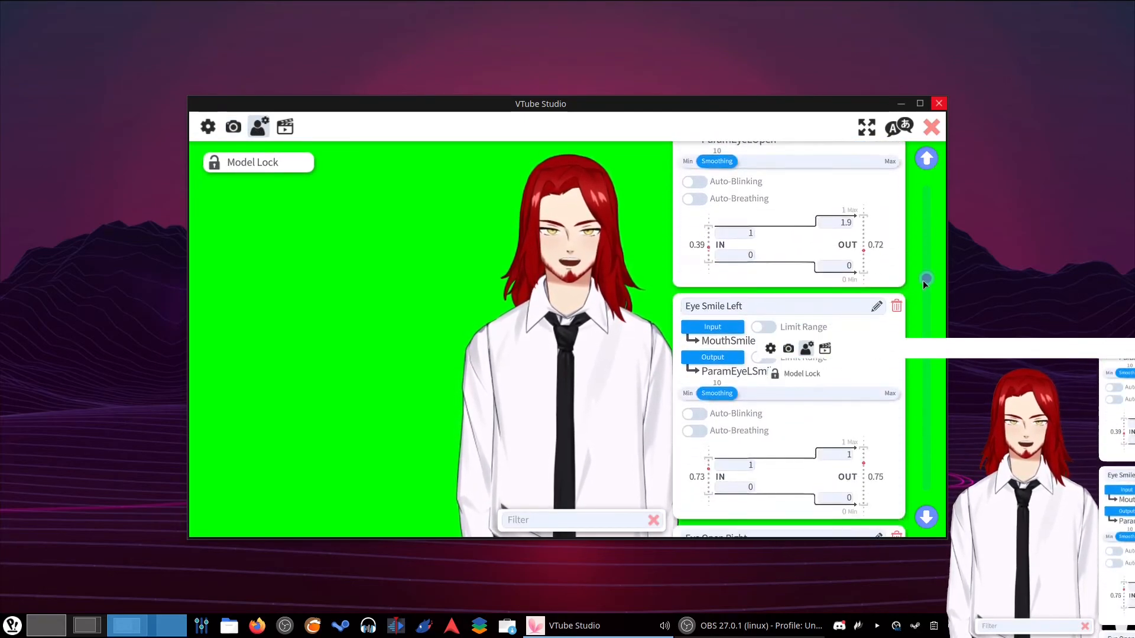
pyautogui.scroll(-3)
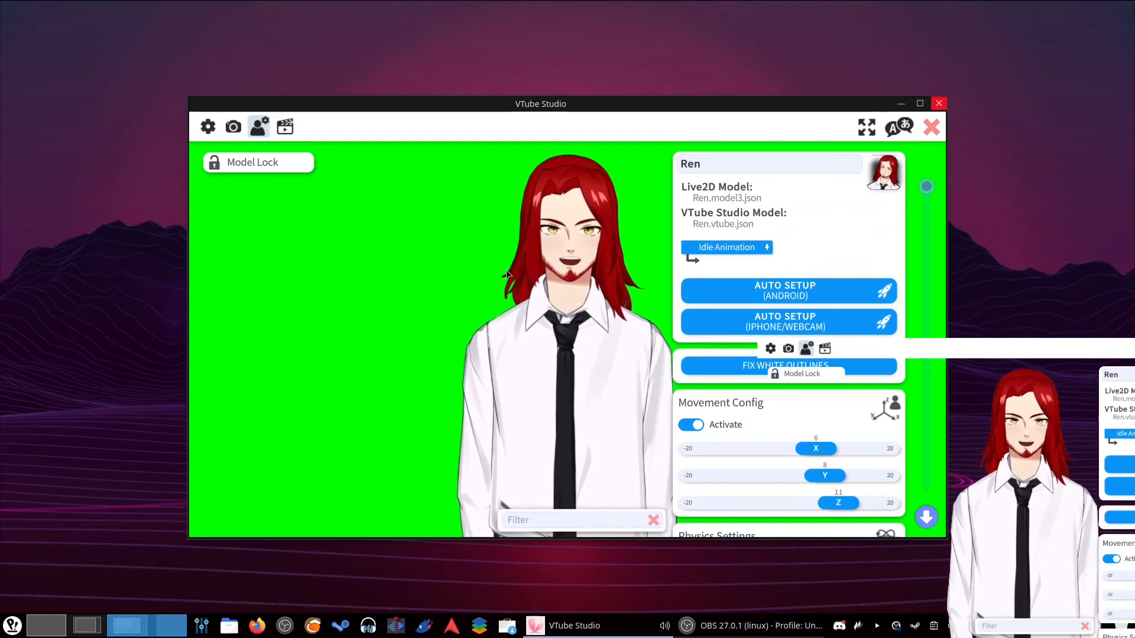
pyautogui.scroll(-3)
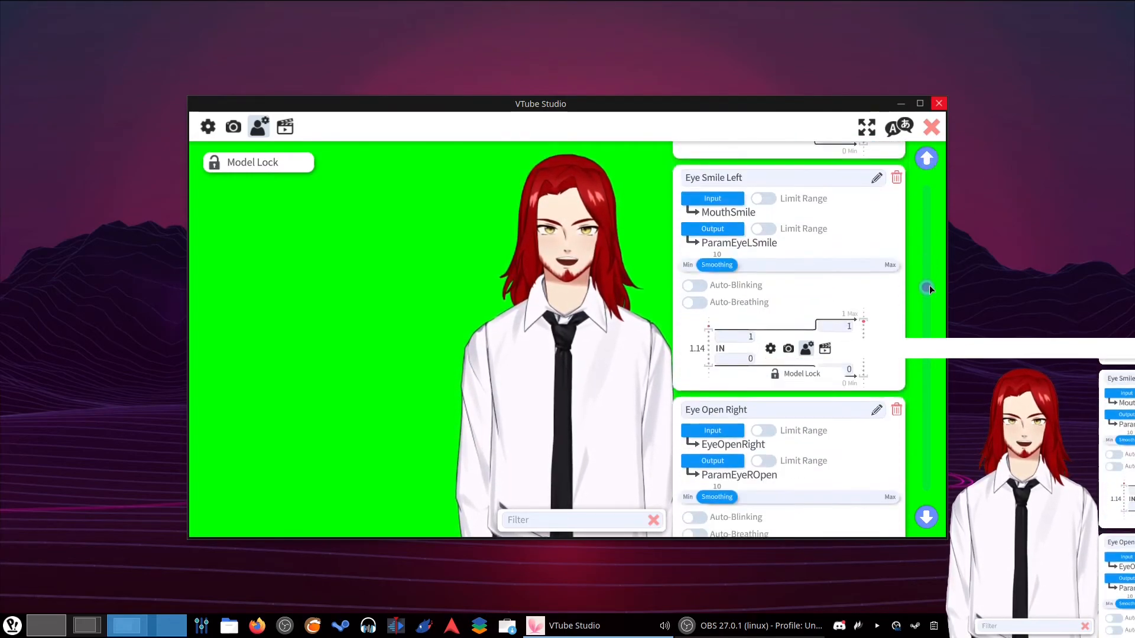
pyautogui.scroll(-3)
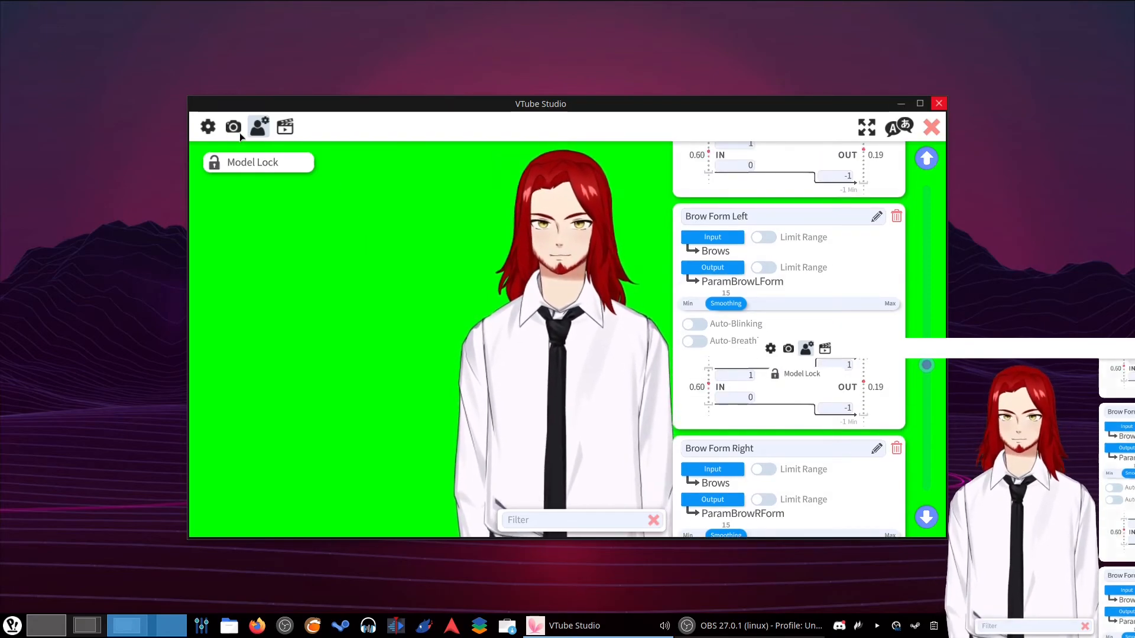
pyautogui.click(233, 127)
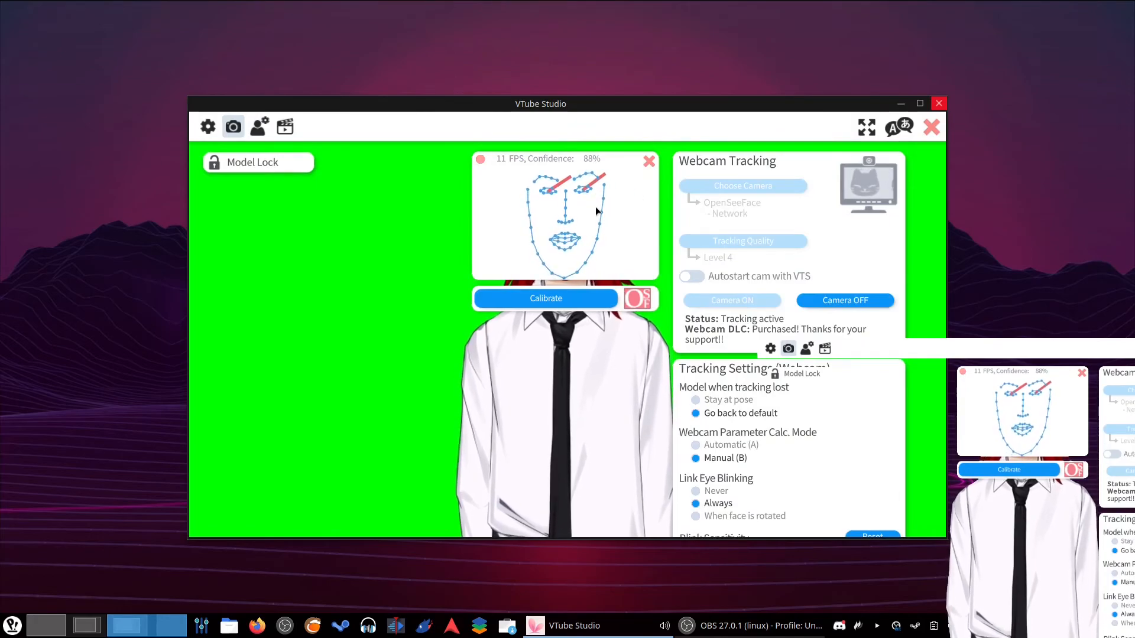